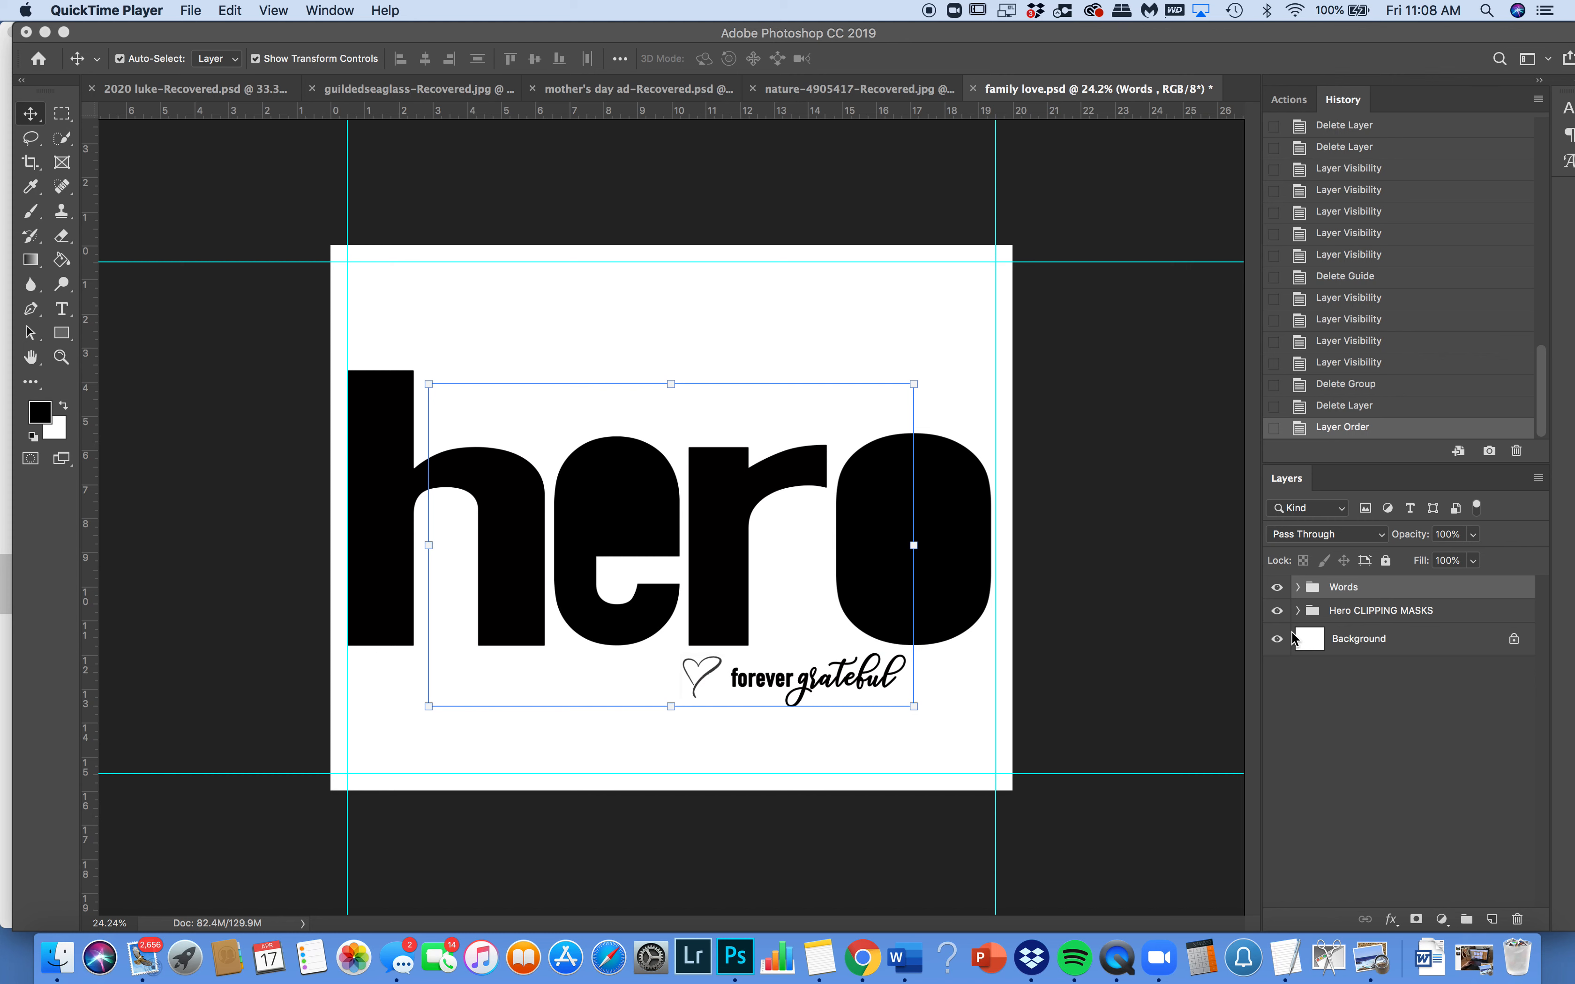
mouse_move(1297, 643)
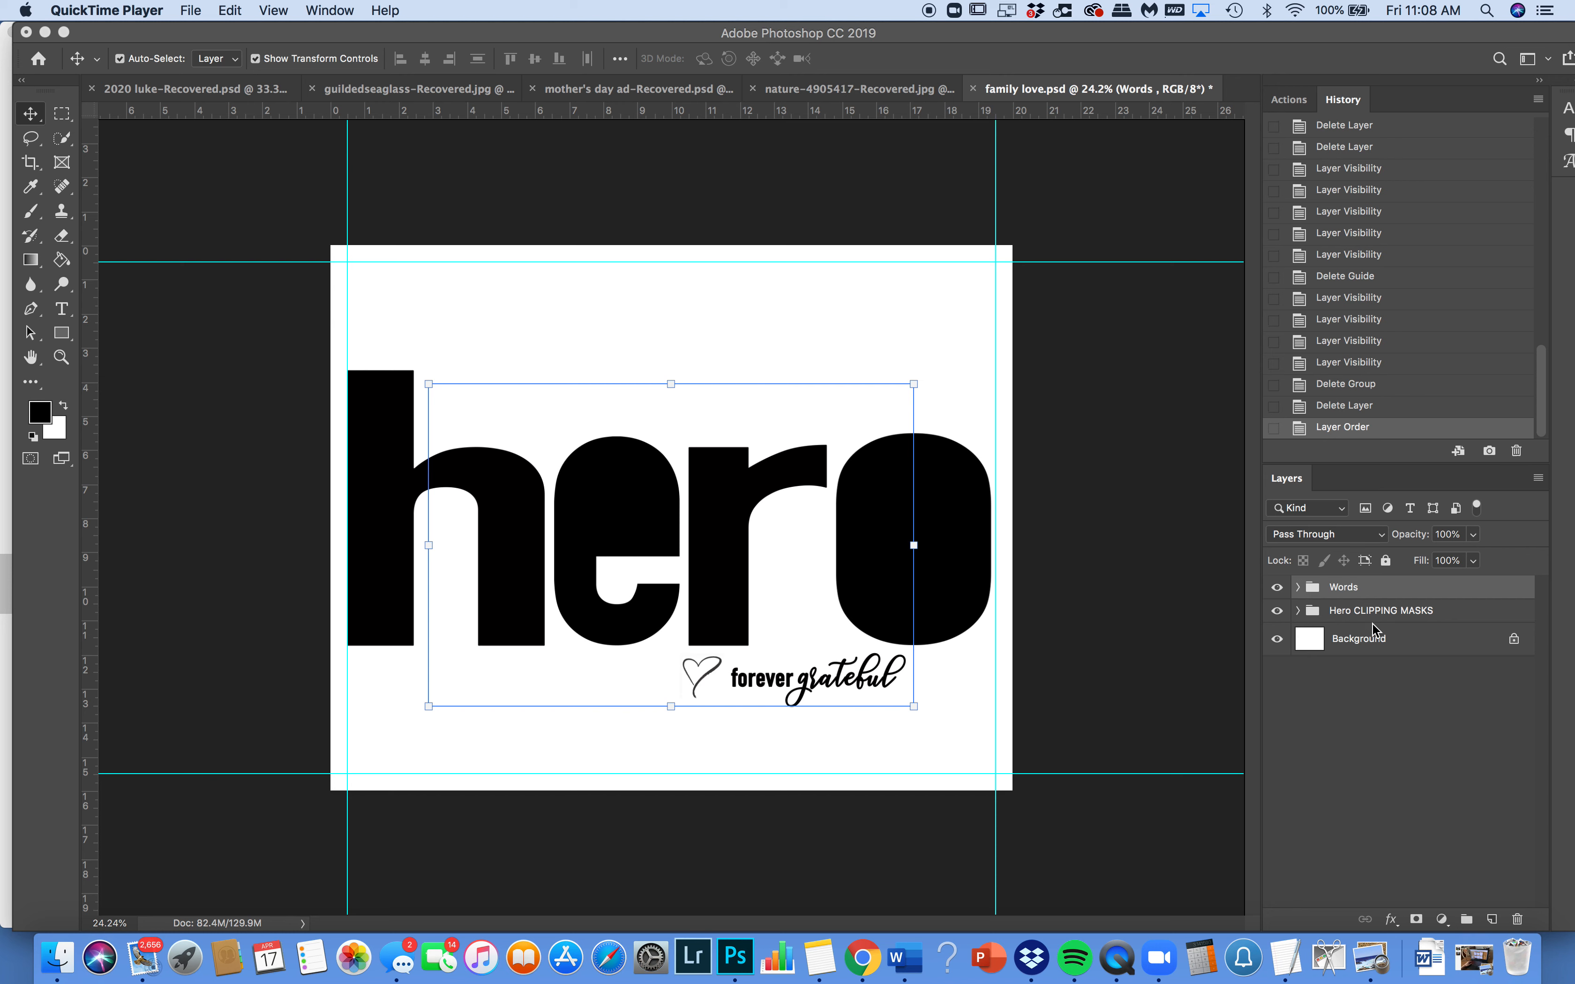
mouse_move(1300, 599)
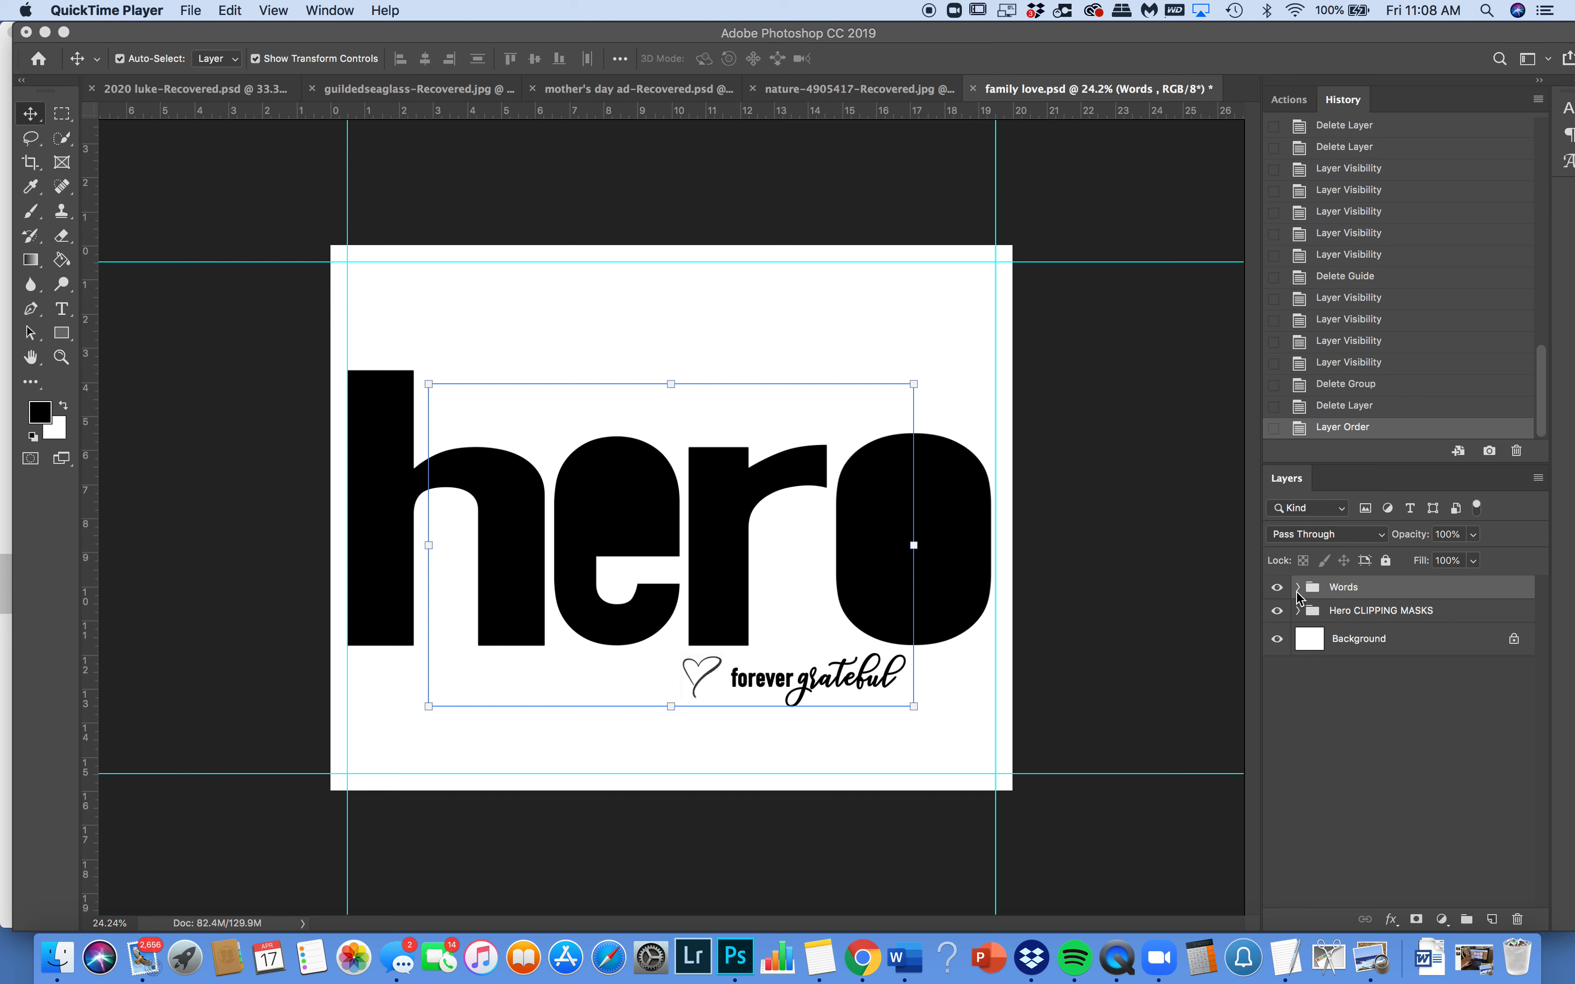
Expand the Words group and toggle the thankyou caption on and back off.
click(1298, 587)
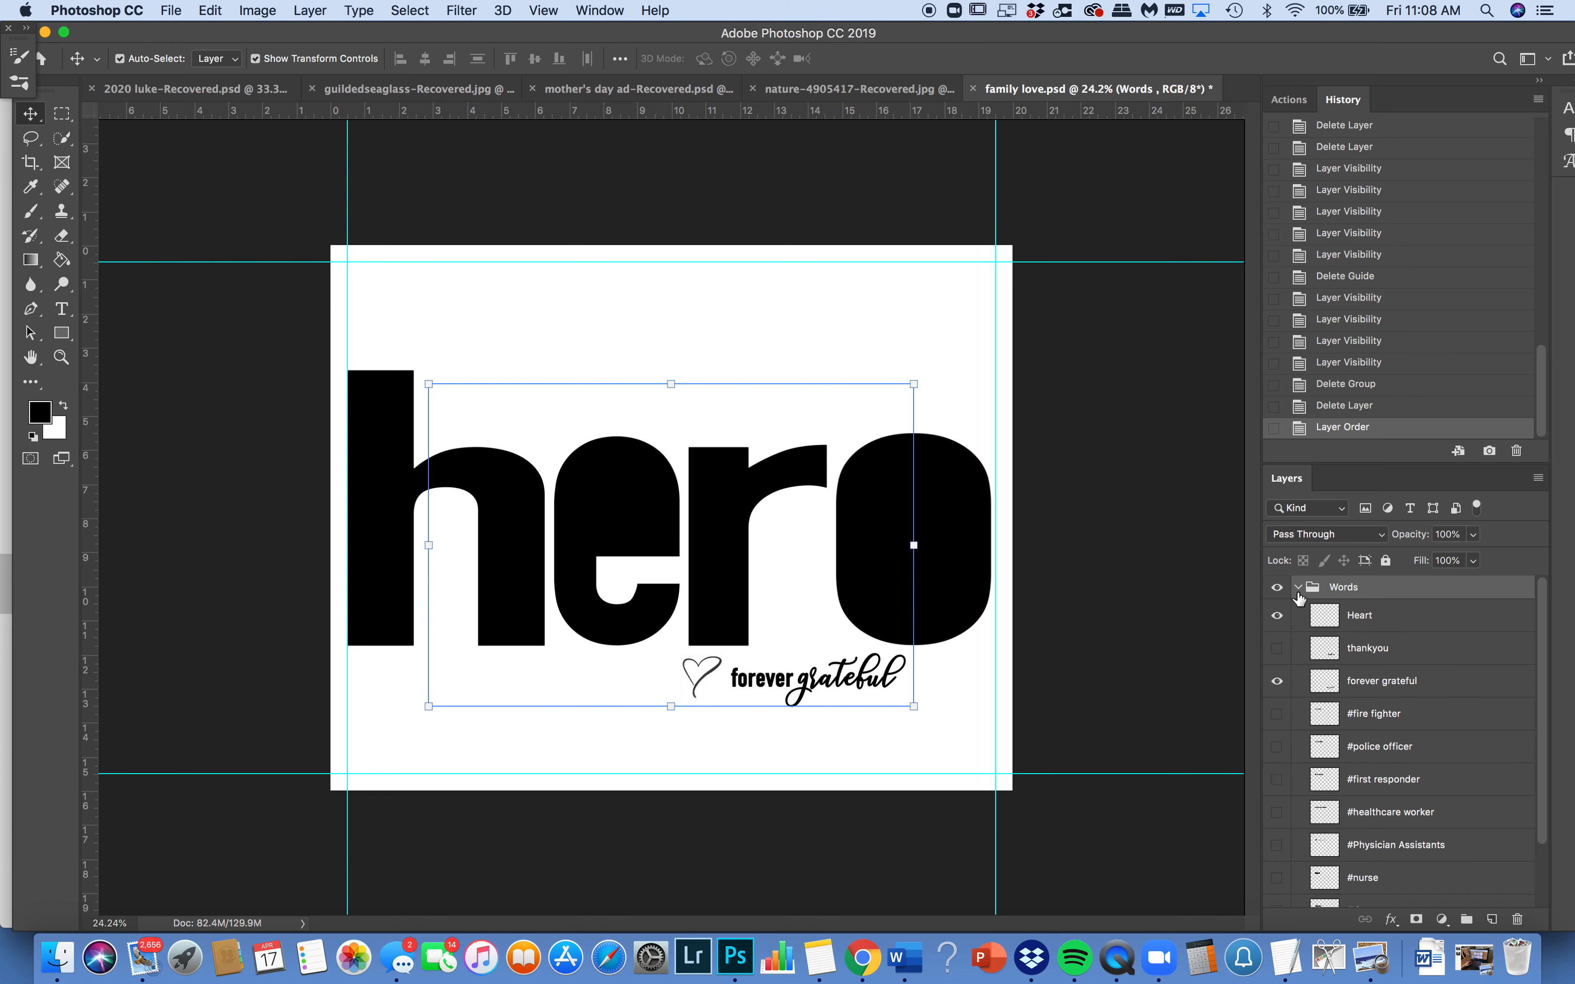
scroll(down, 3)
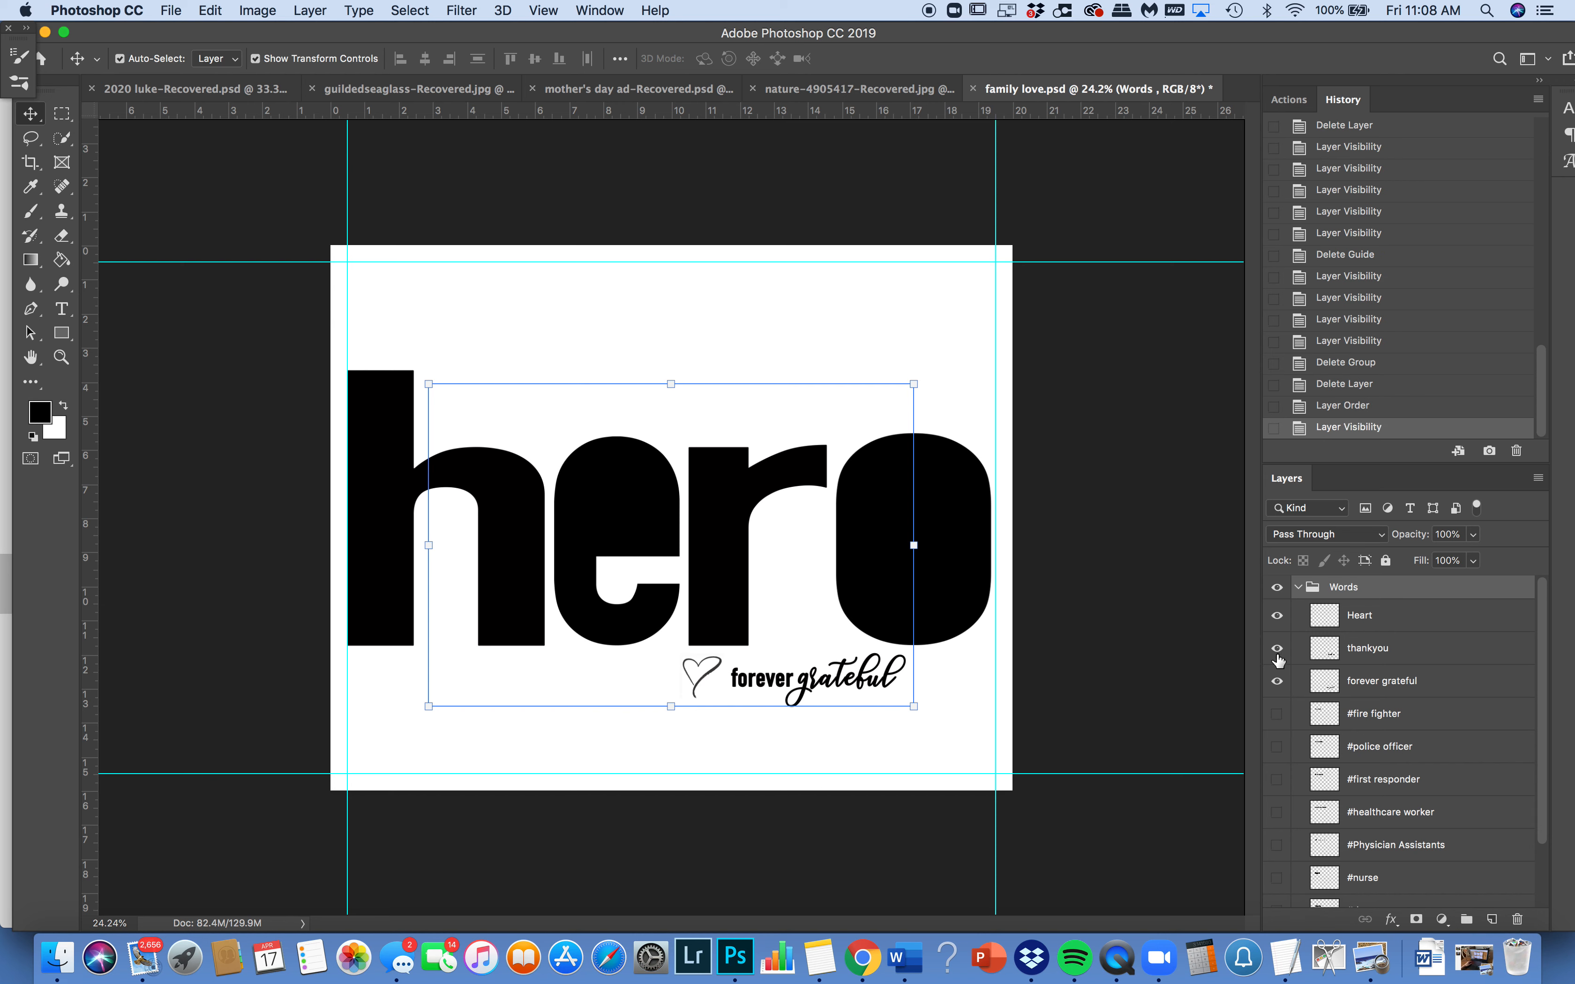
click(1277, 648)
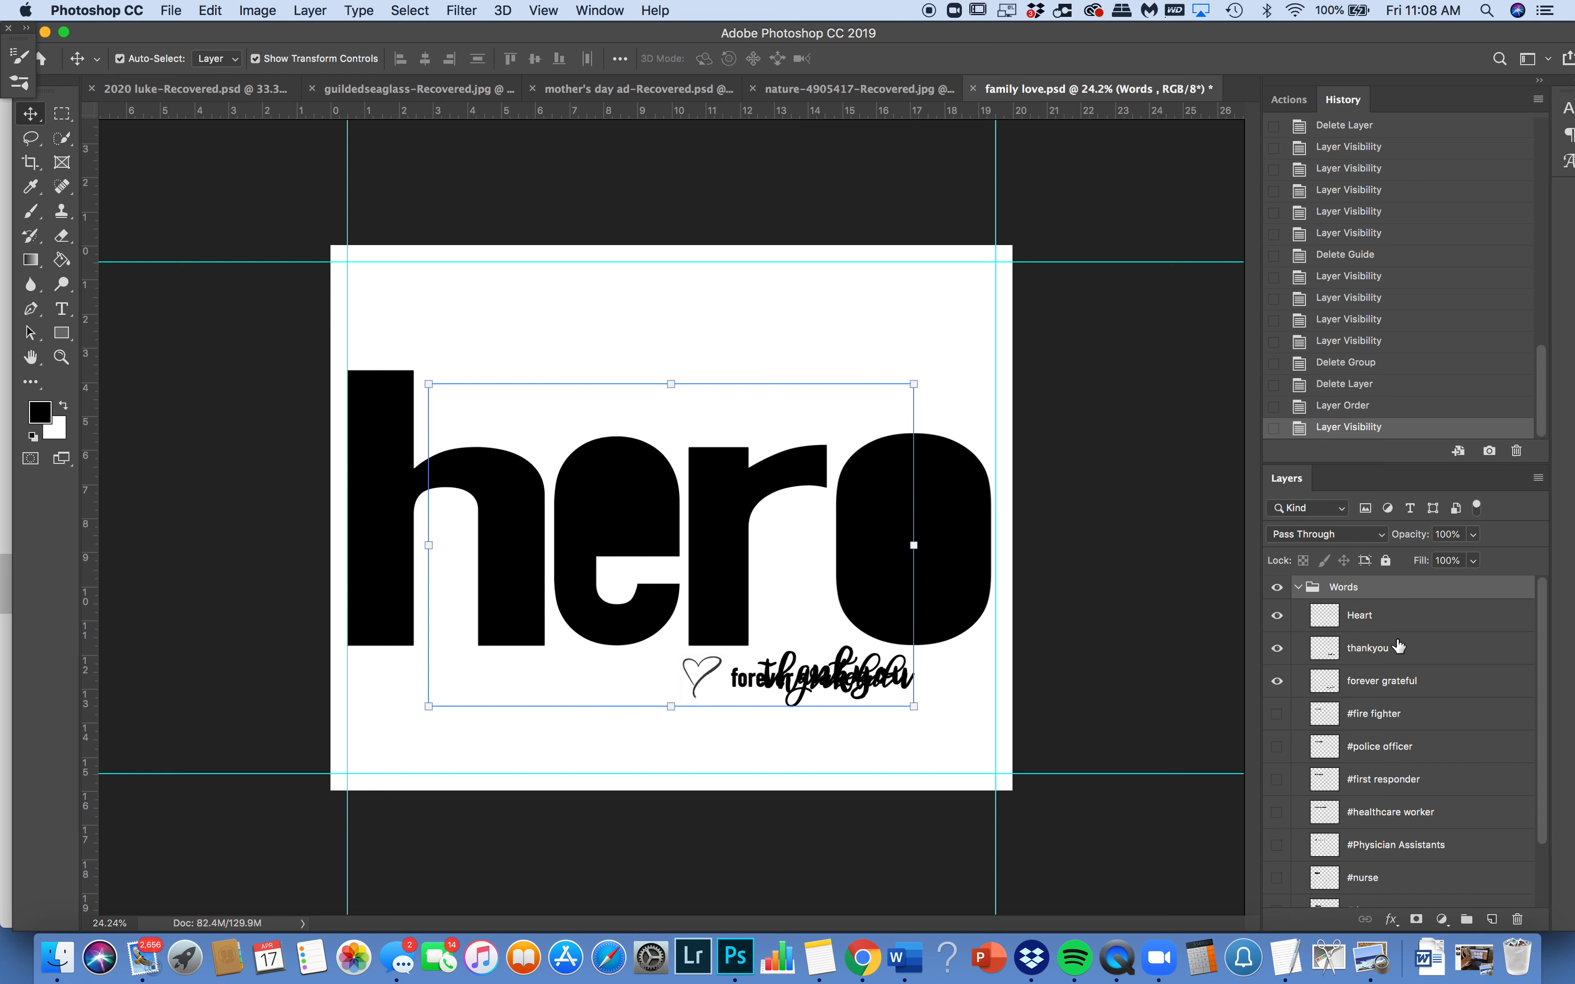
click(1278, 648)
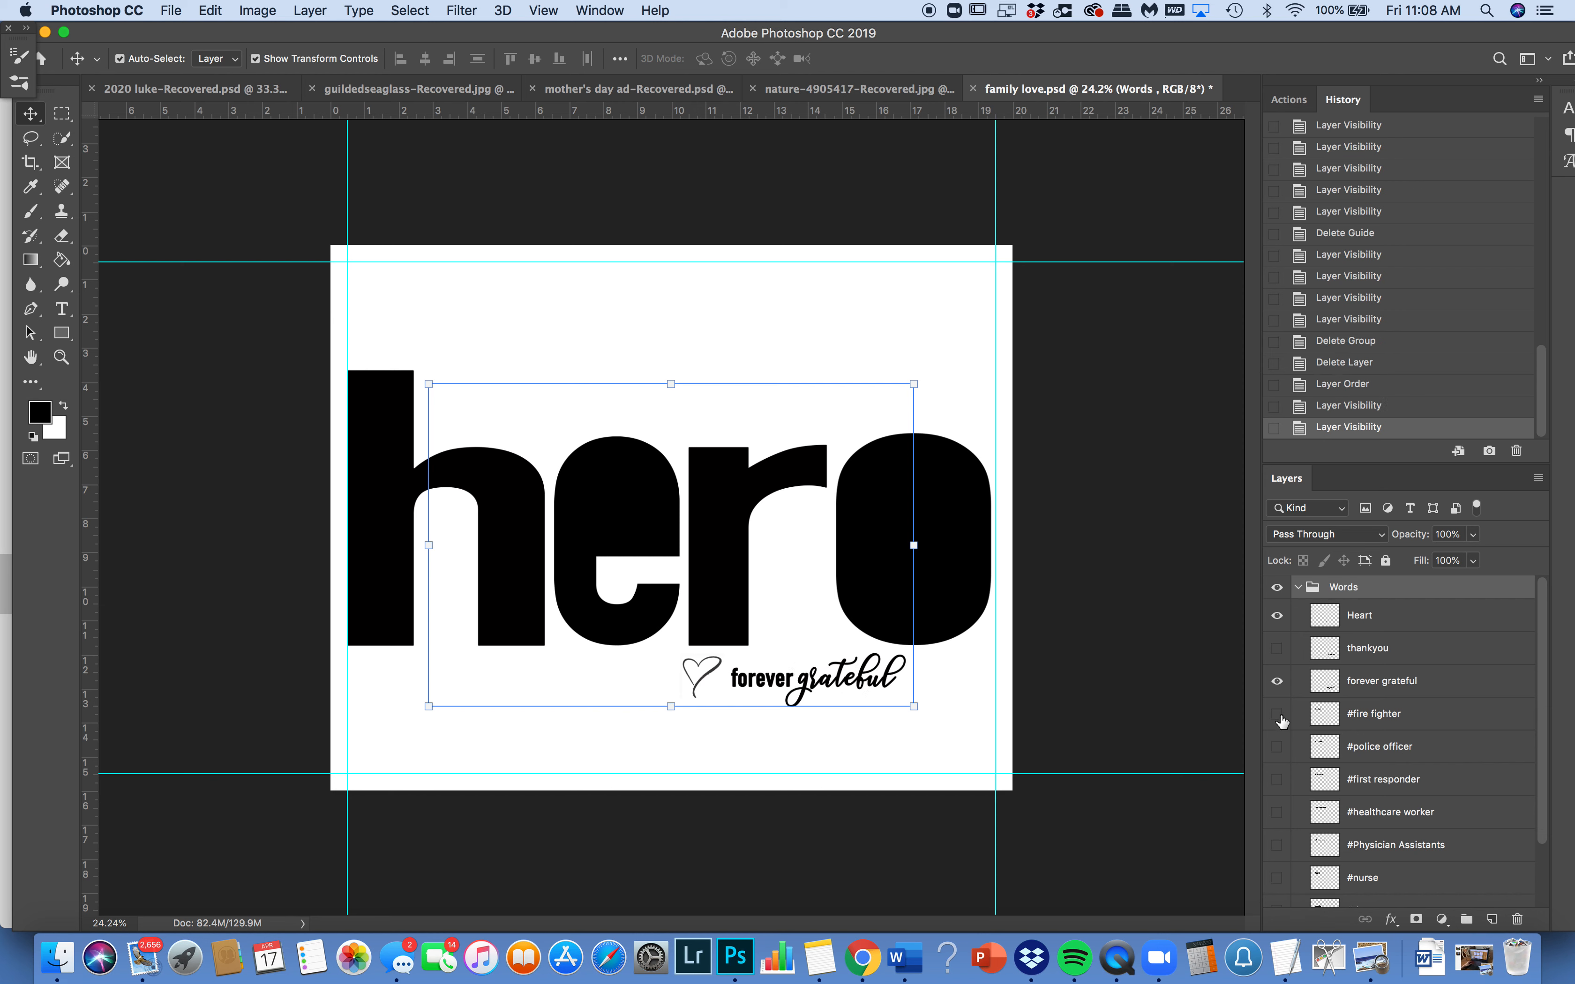
Show the #fire fighter hashtag layer and select it for enlarging above hero.
scroll(down, 3)
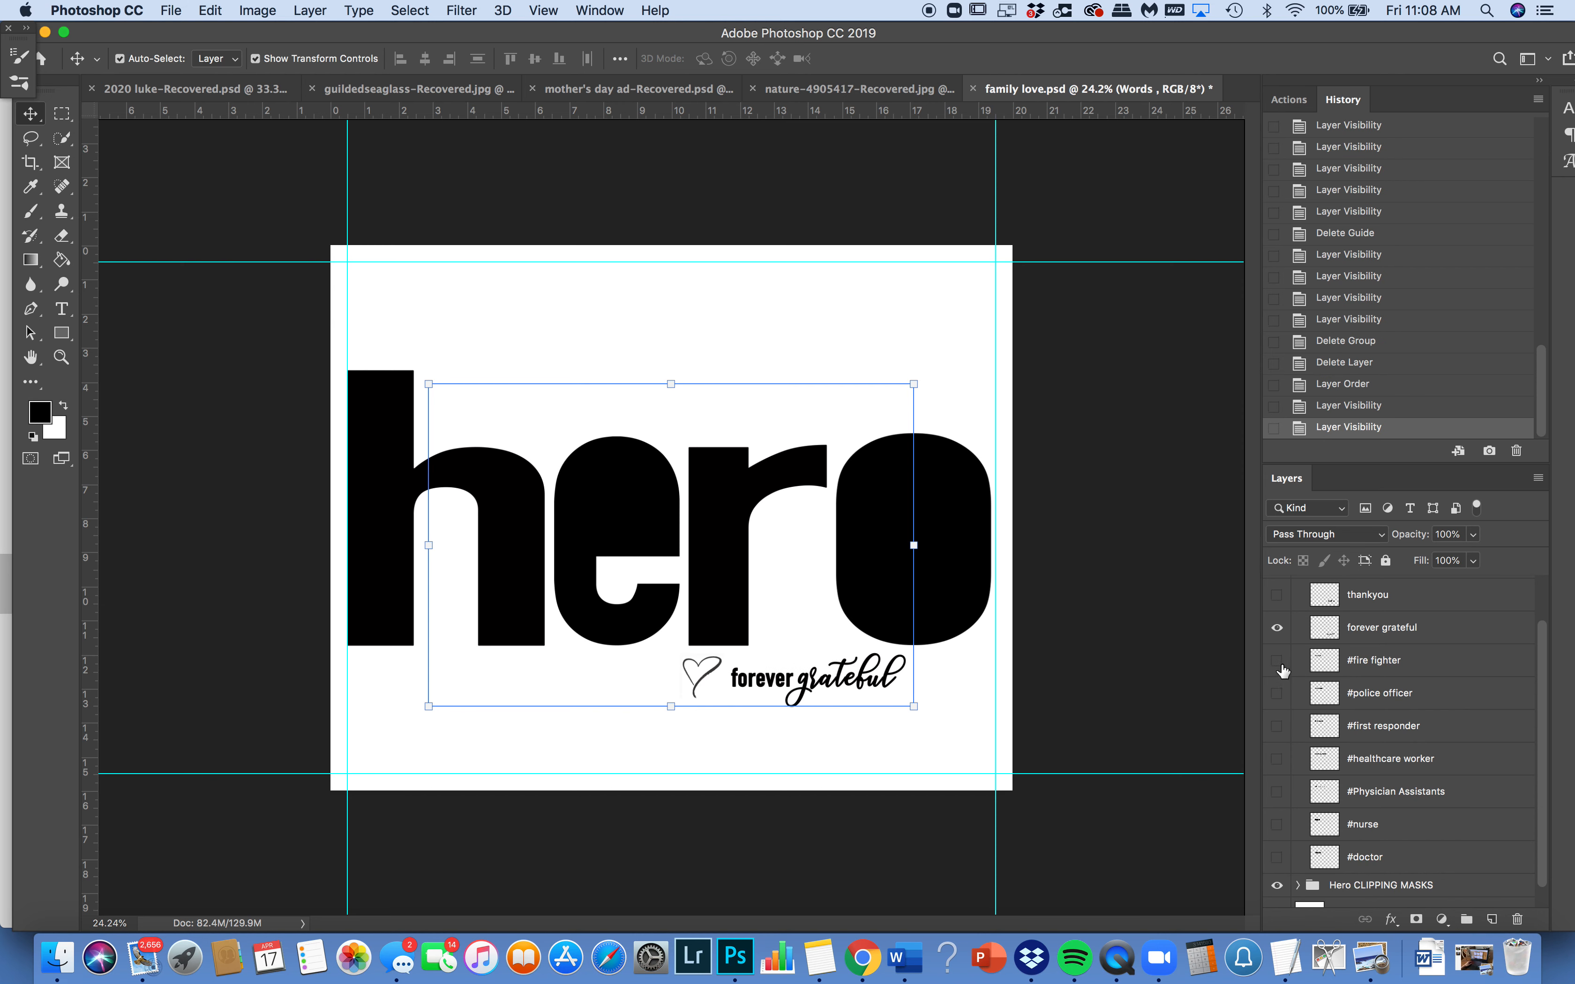
click(1277, 661)
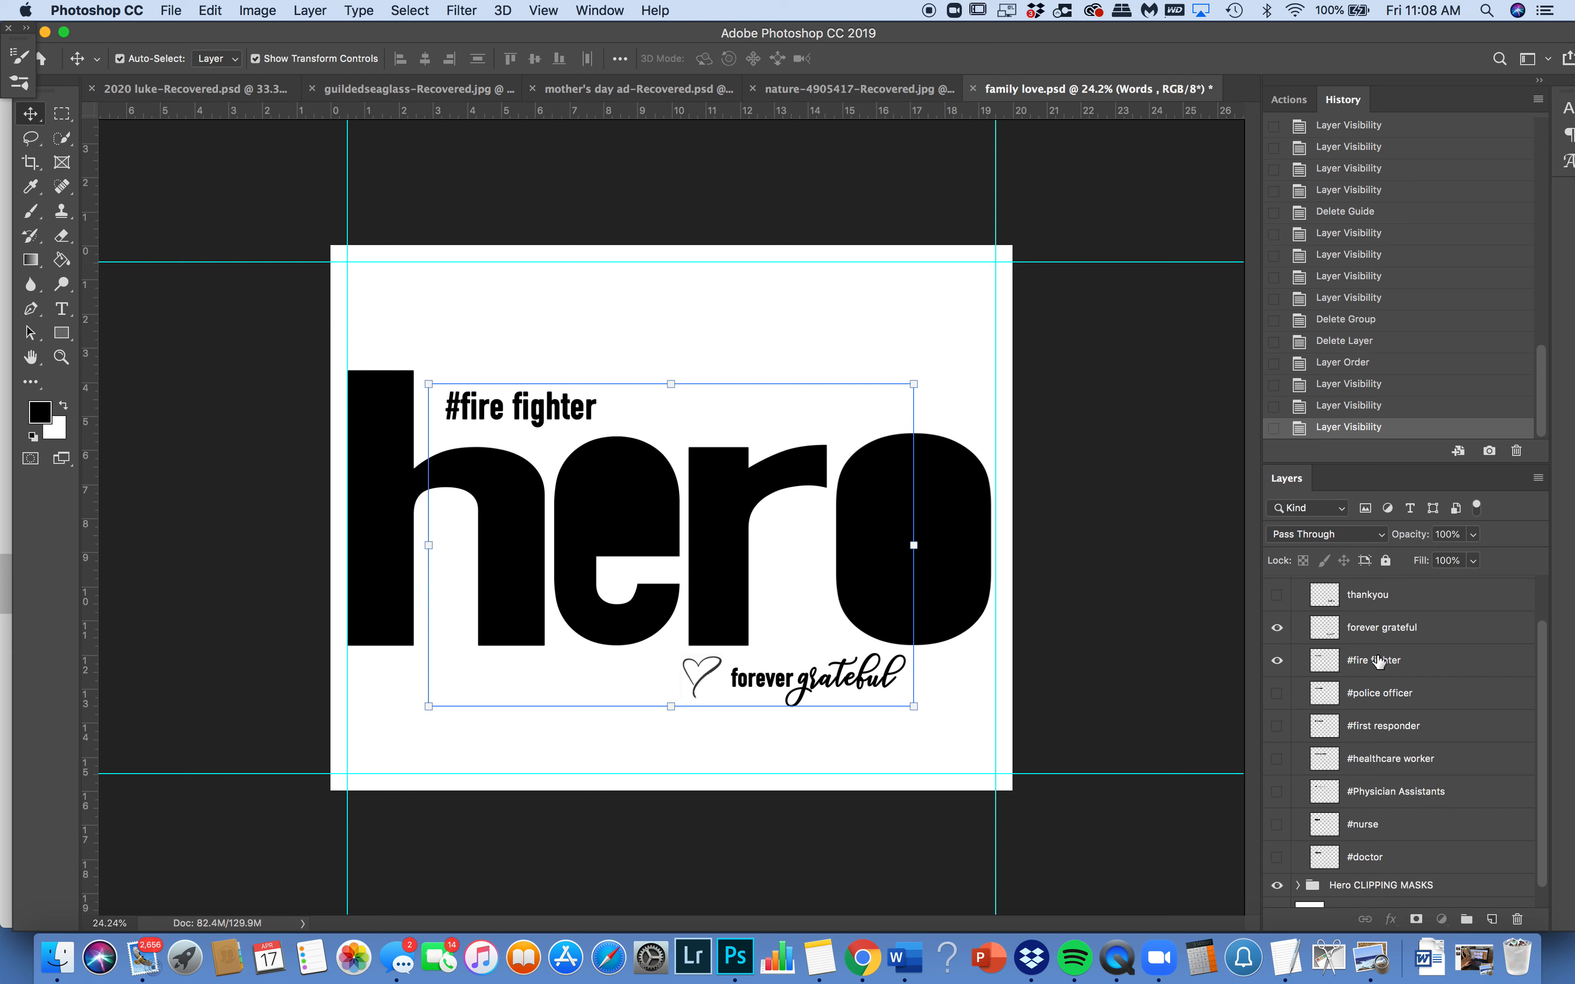
click(1373, 660)
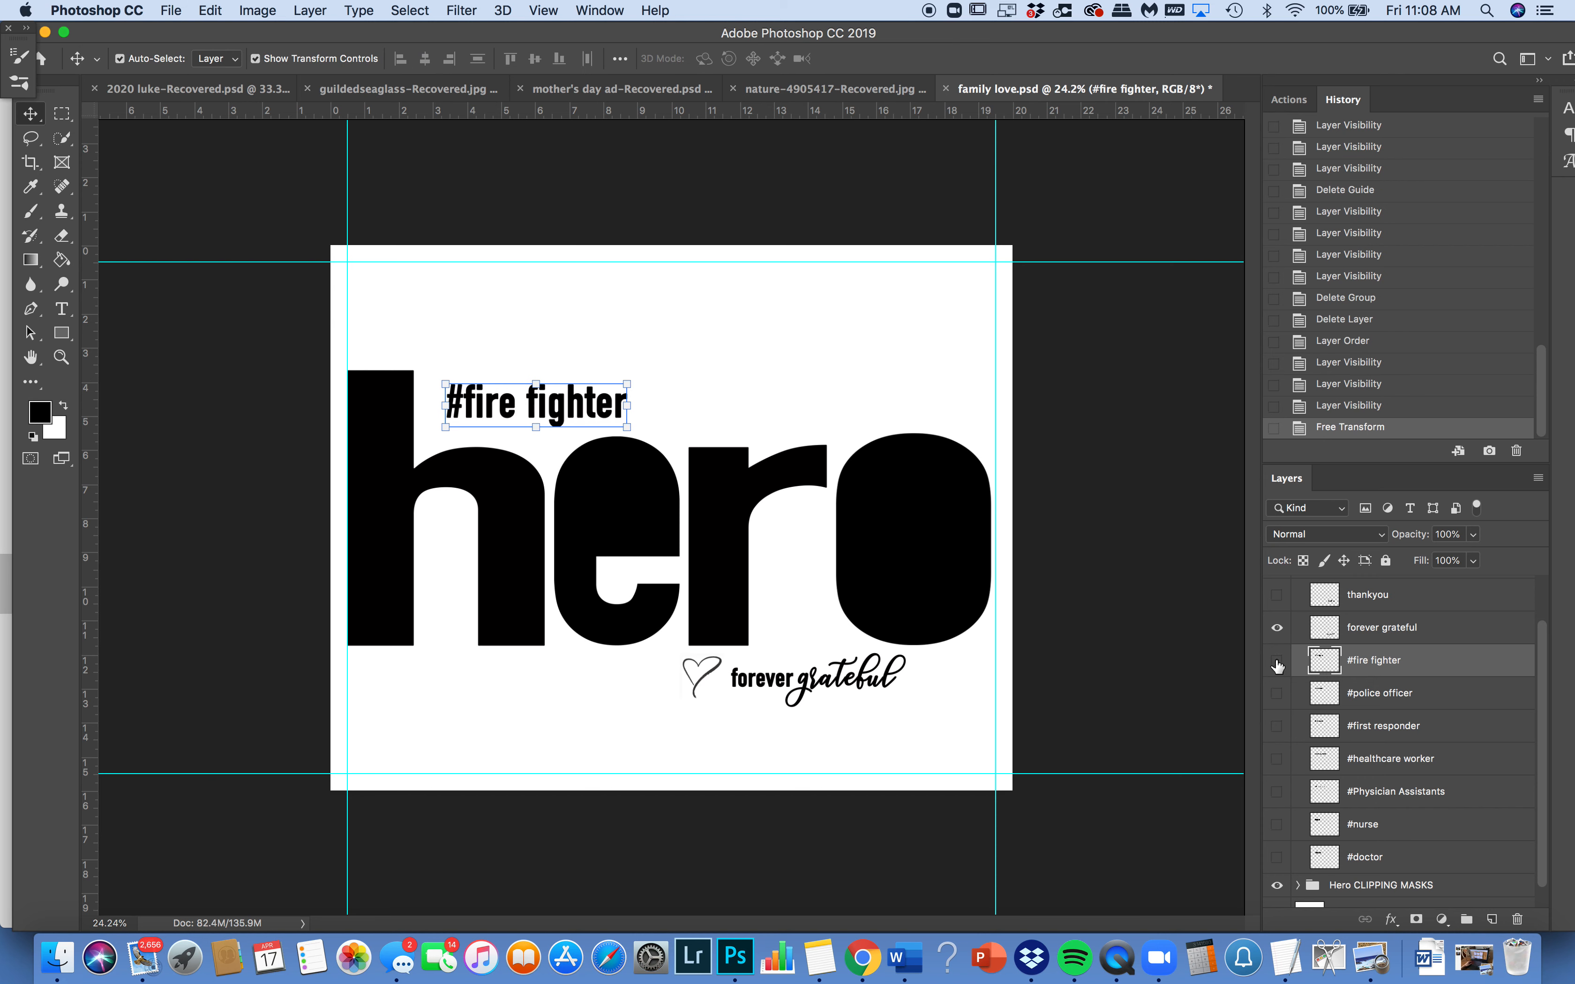
Hide #fire fighter, then show #police officer and enlarge it slightly.
click(1277, 693)
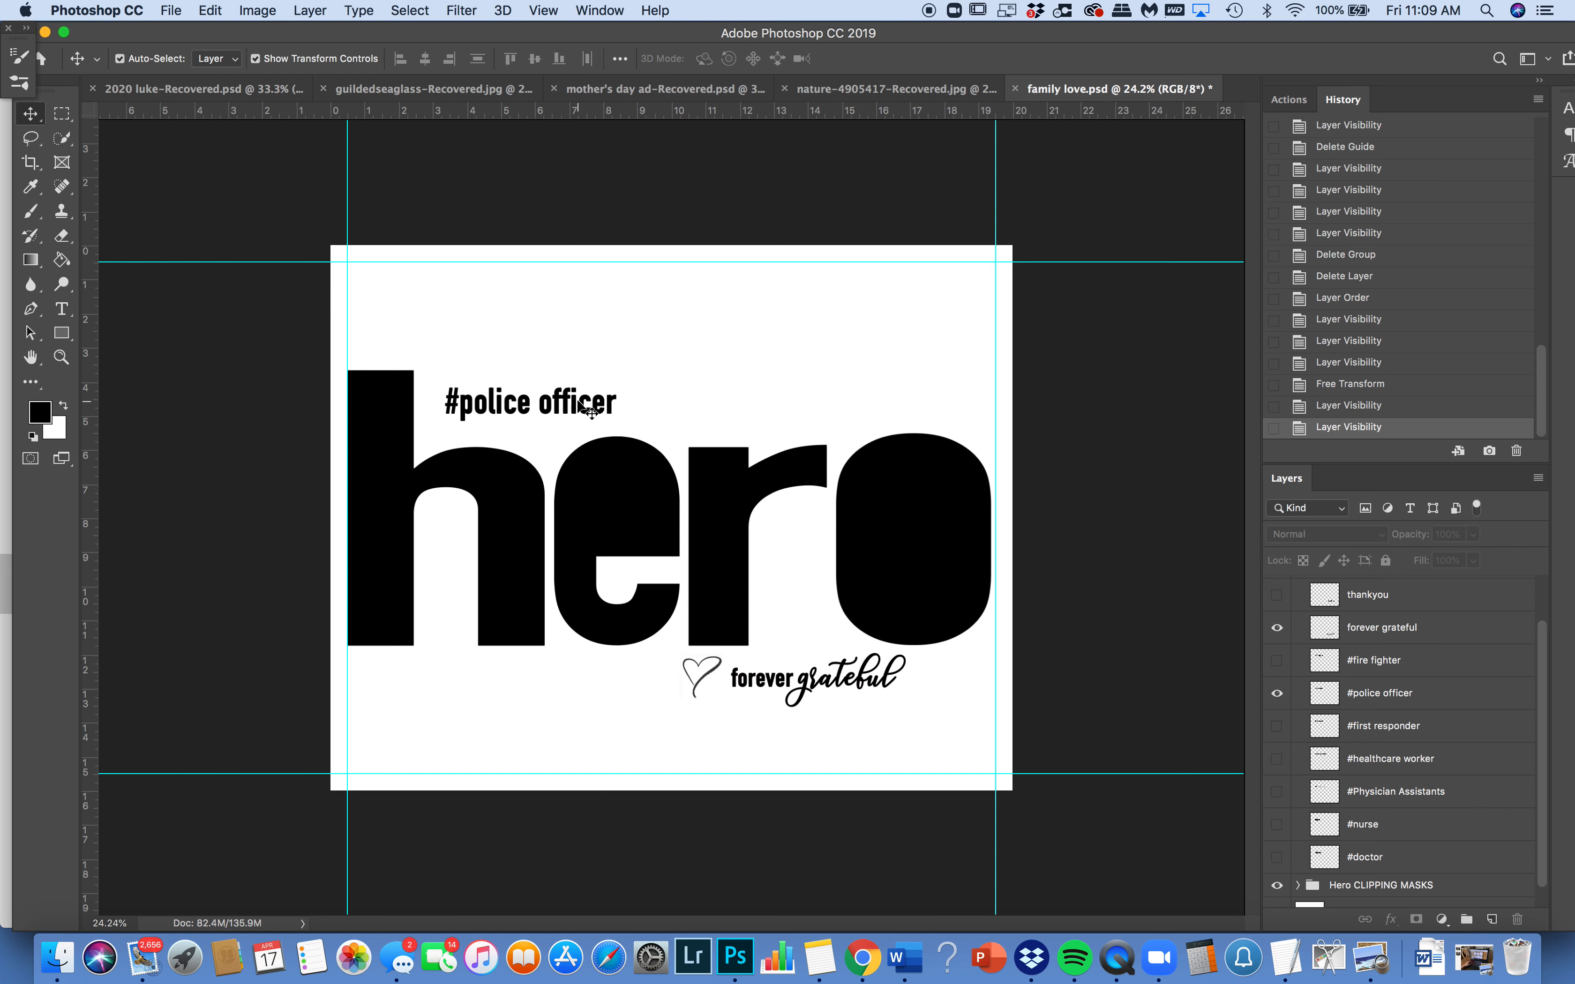
click(1379, 693)
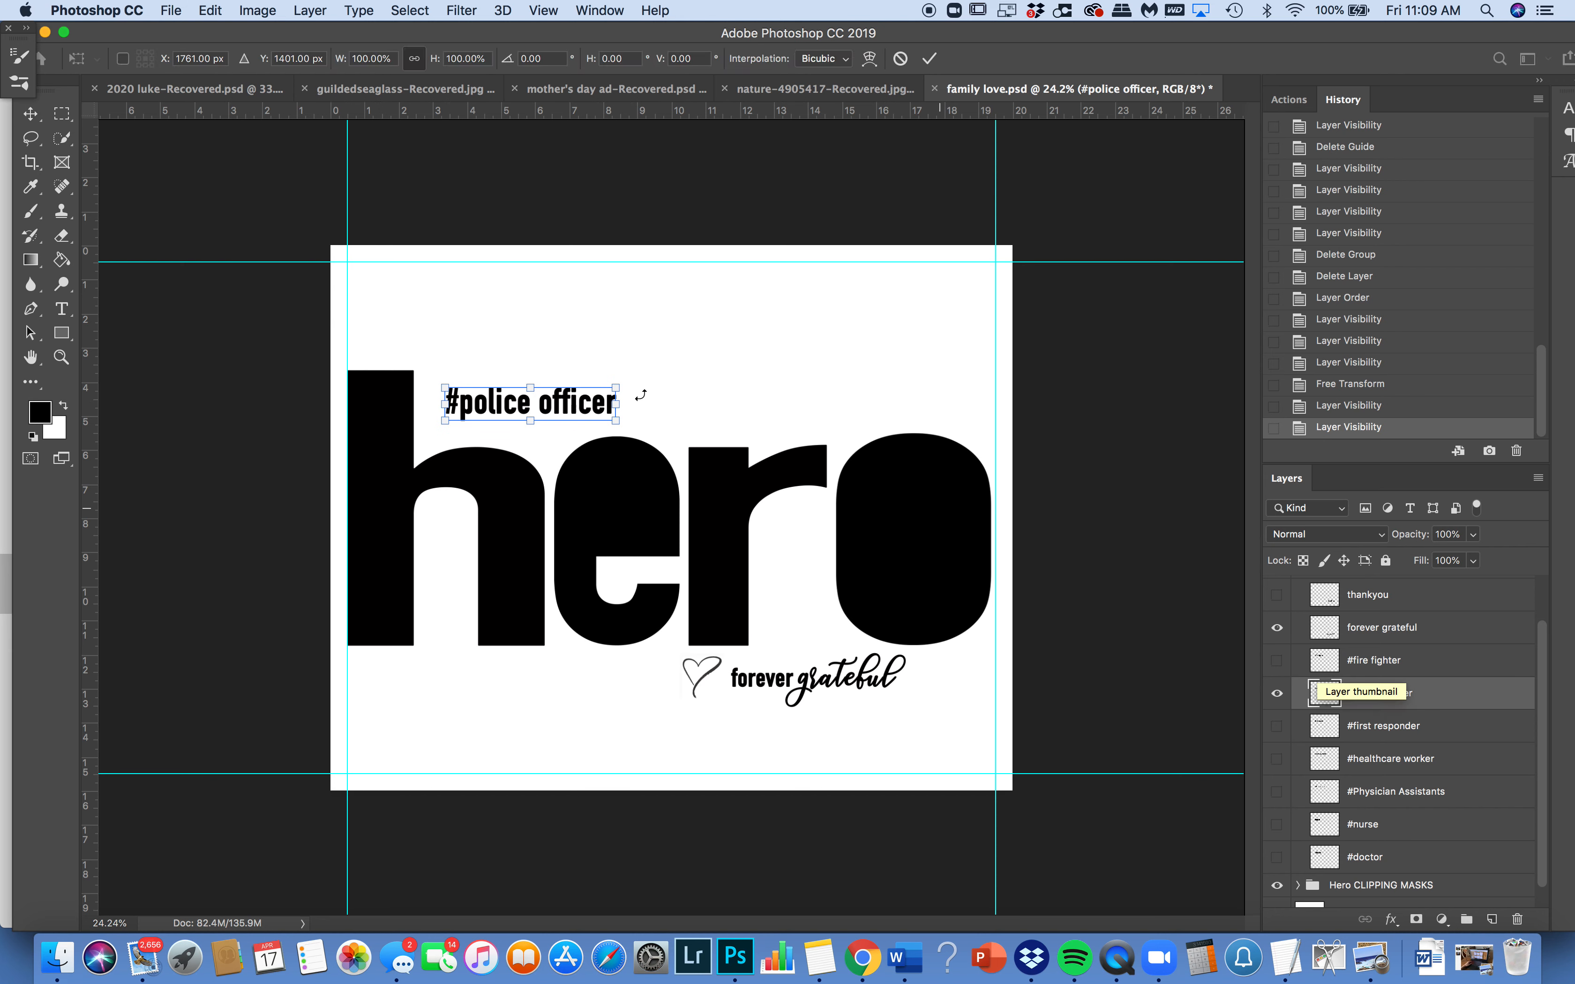
drag(631, 419, 636, 384)
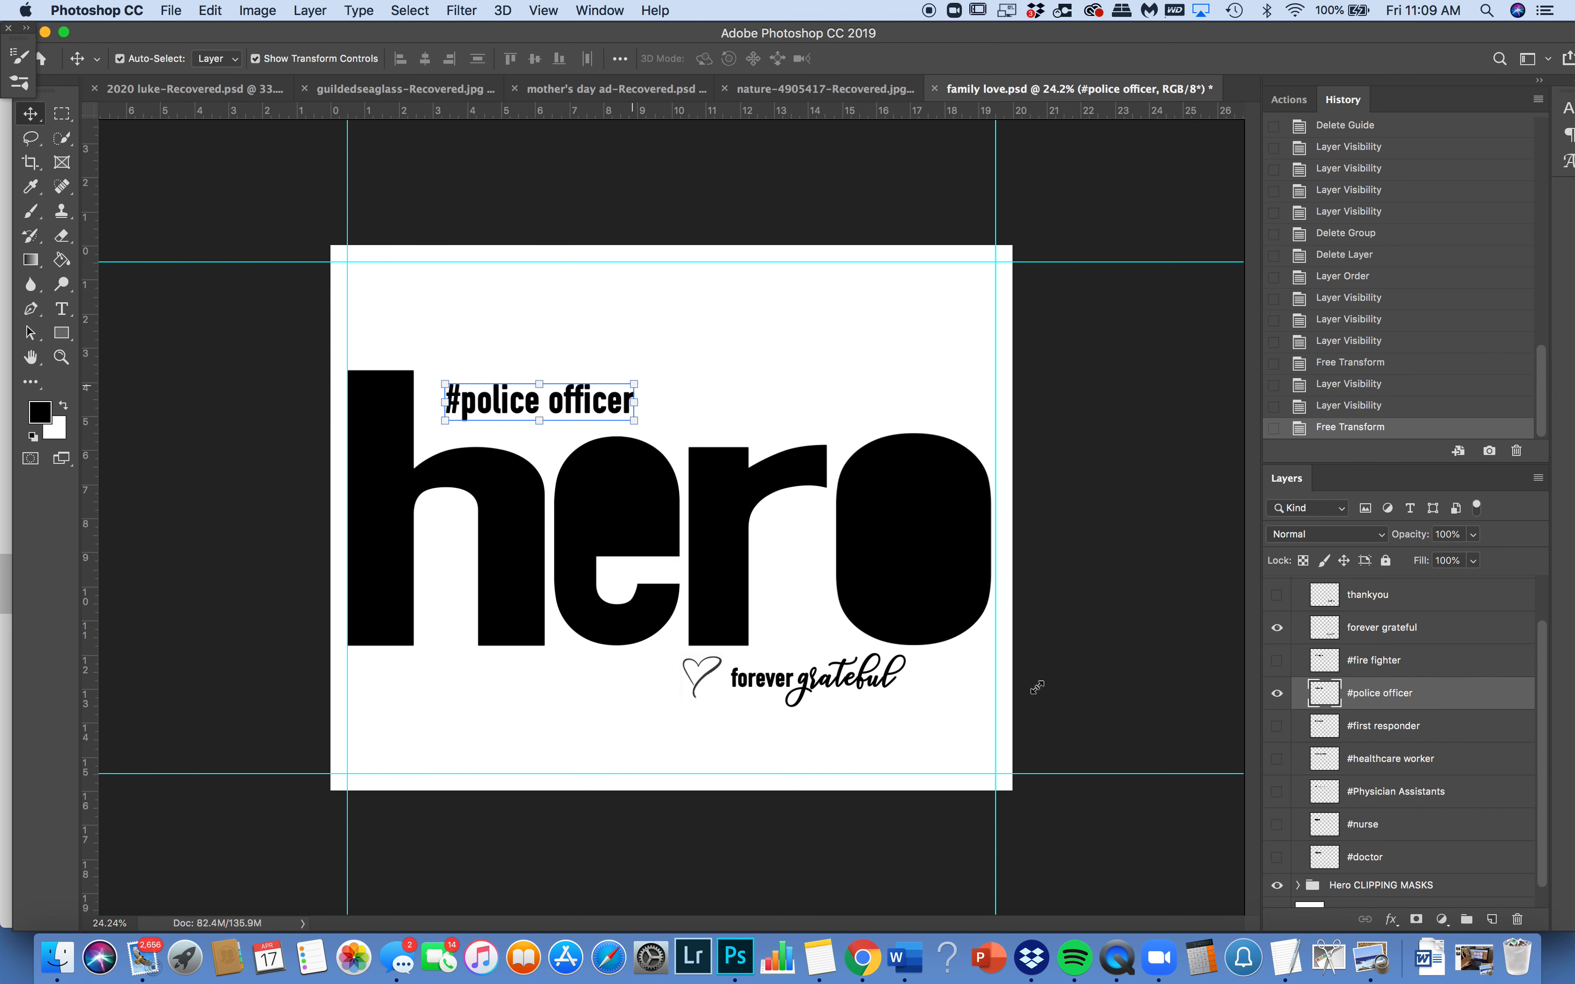
Hide #police officer and the #Physician Assistants hashtag so only hero and forever grateful remain.
click(1278, 693)
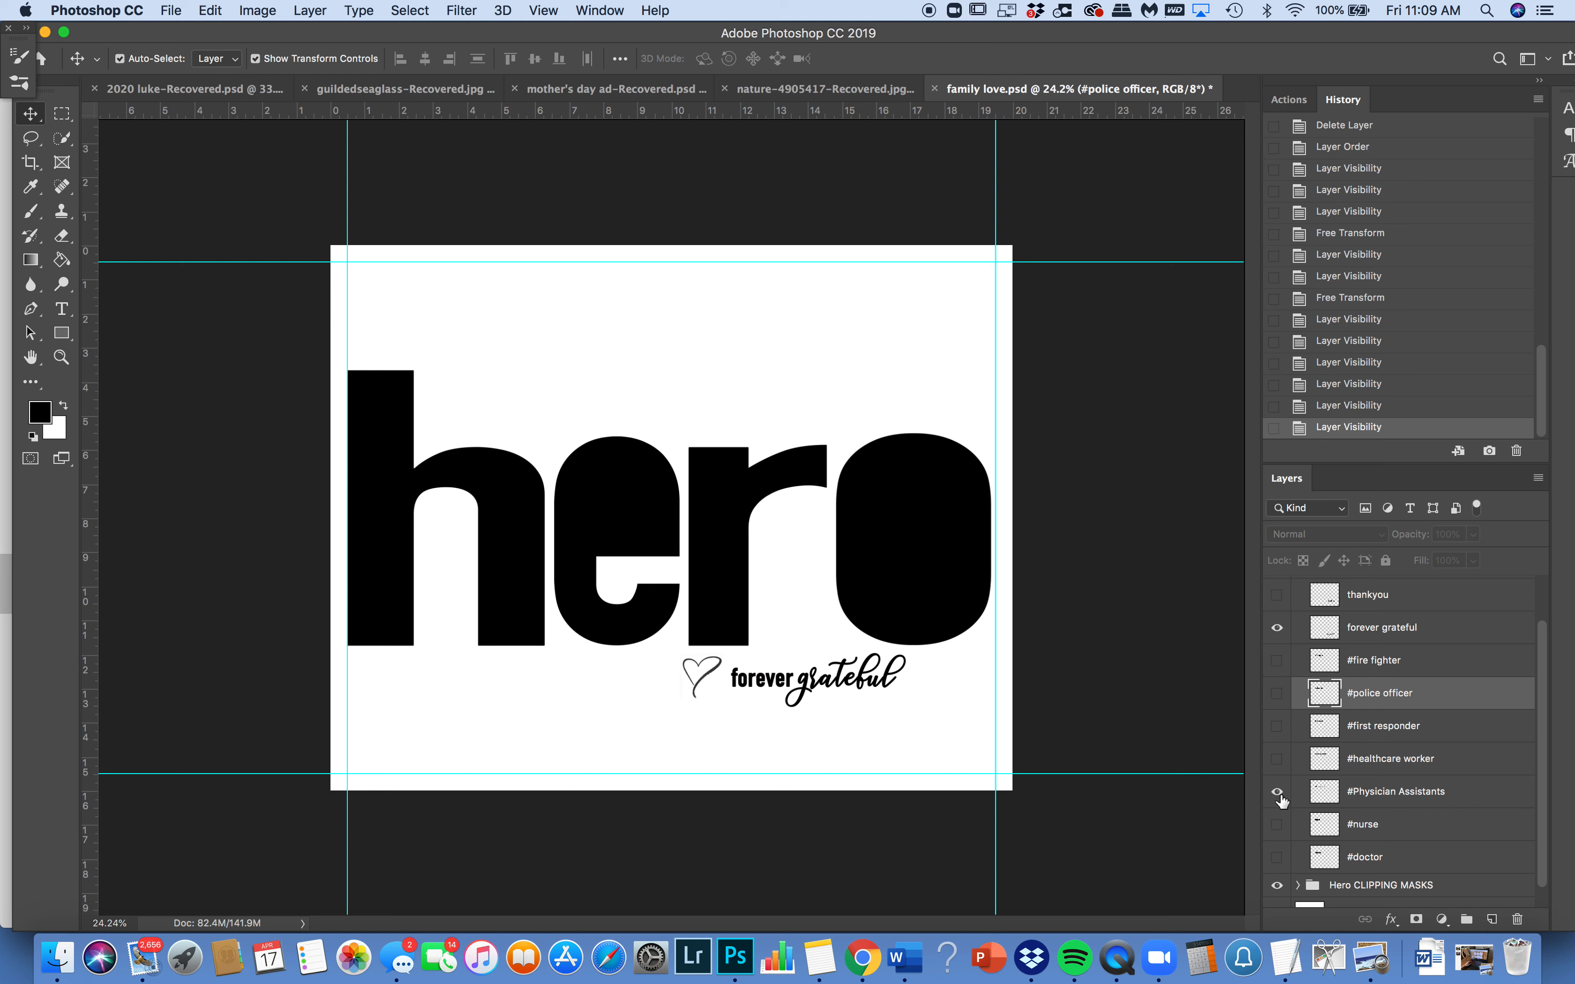
click(1278, 791)
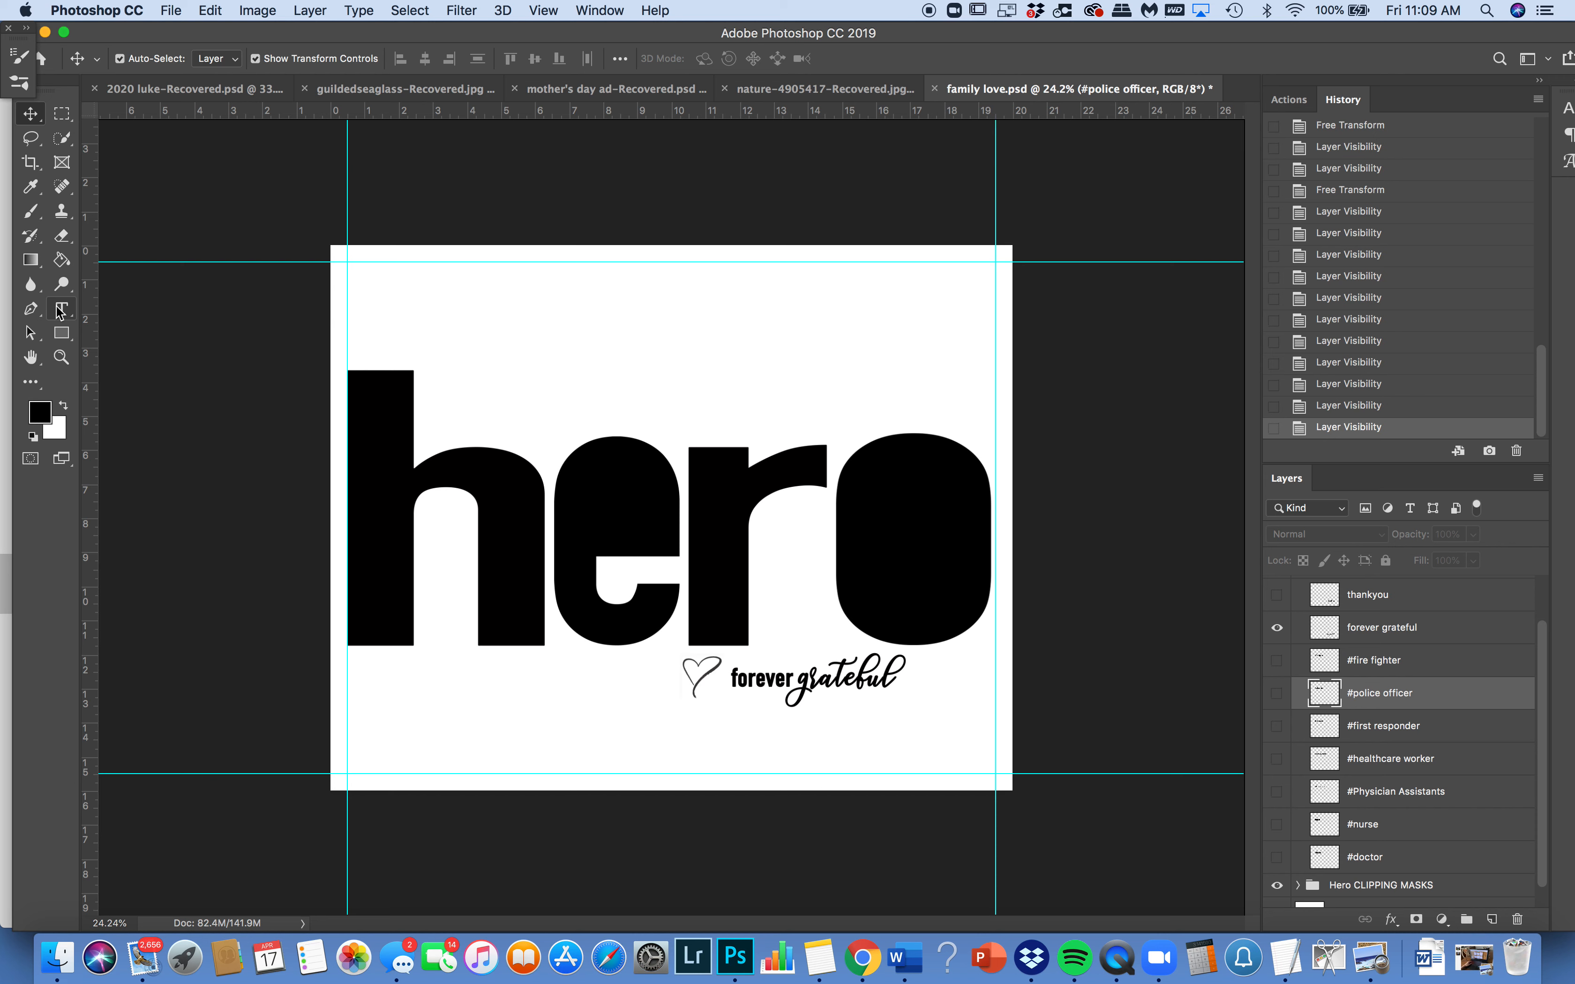
Add a new text layer with the Type tool reading '#Mark'.
click(60, 309)
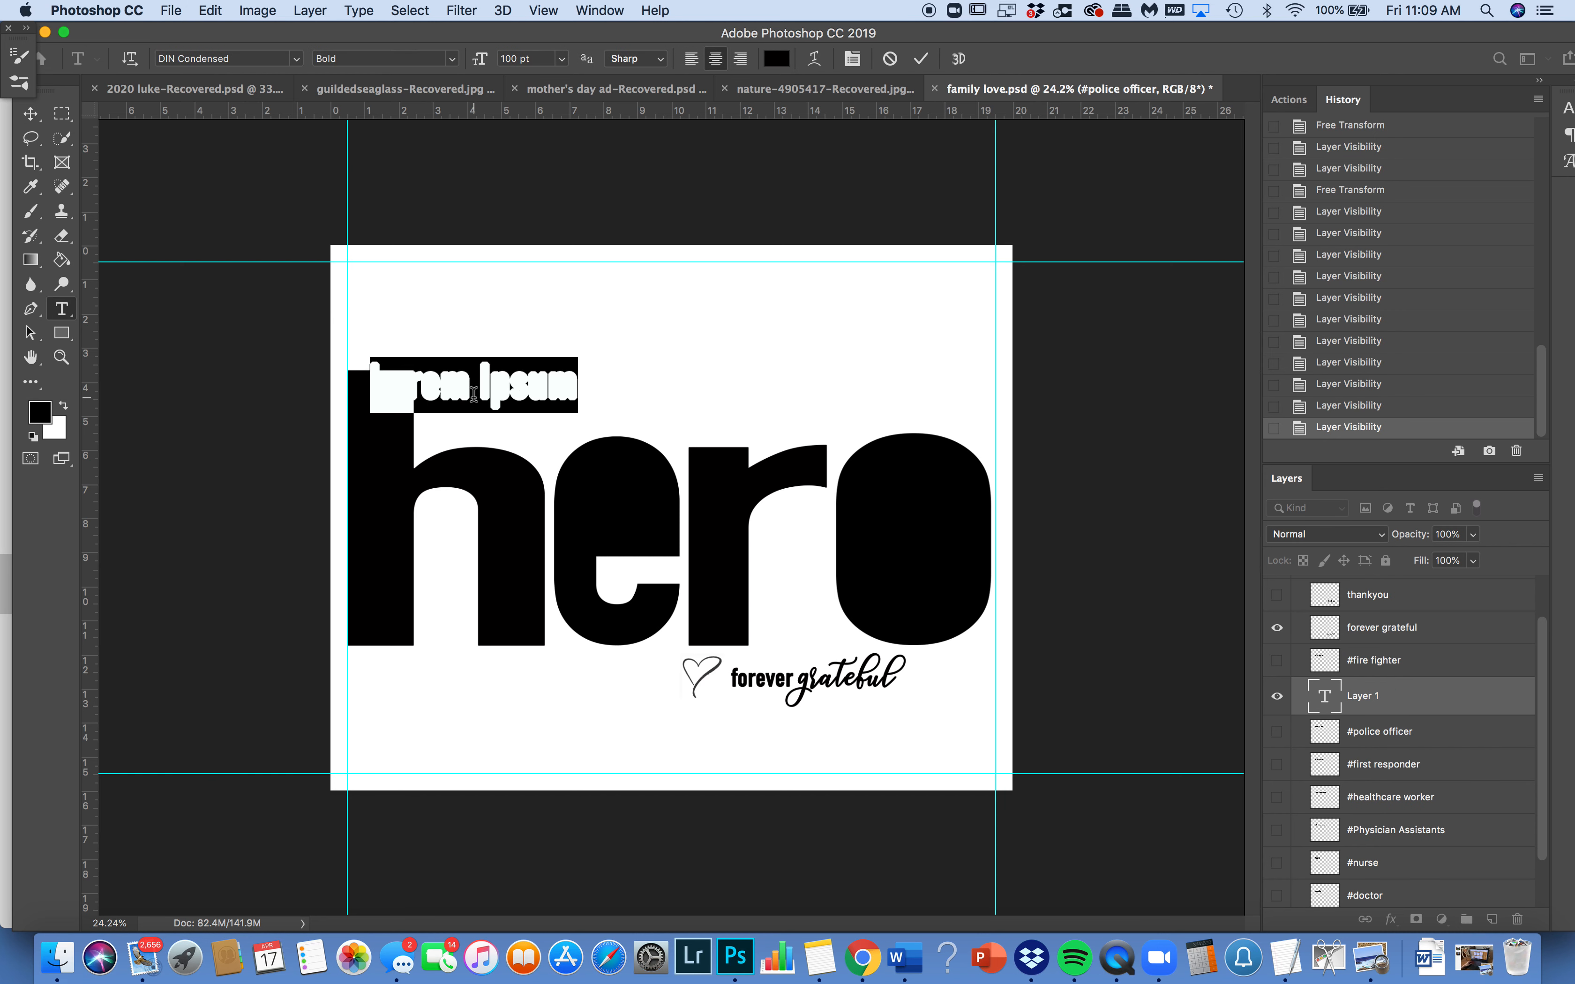
key(Delete)
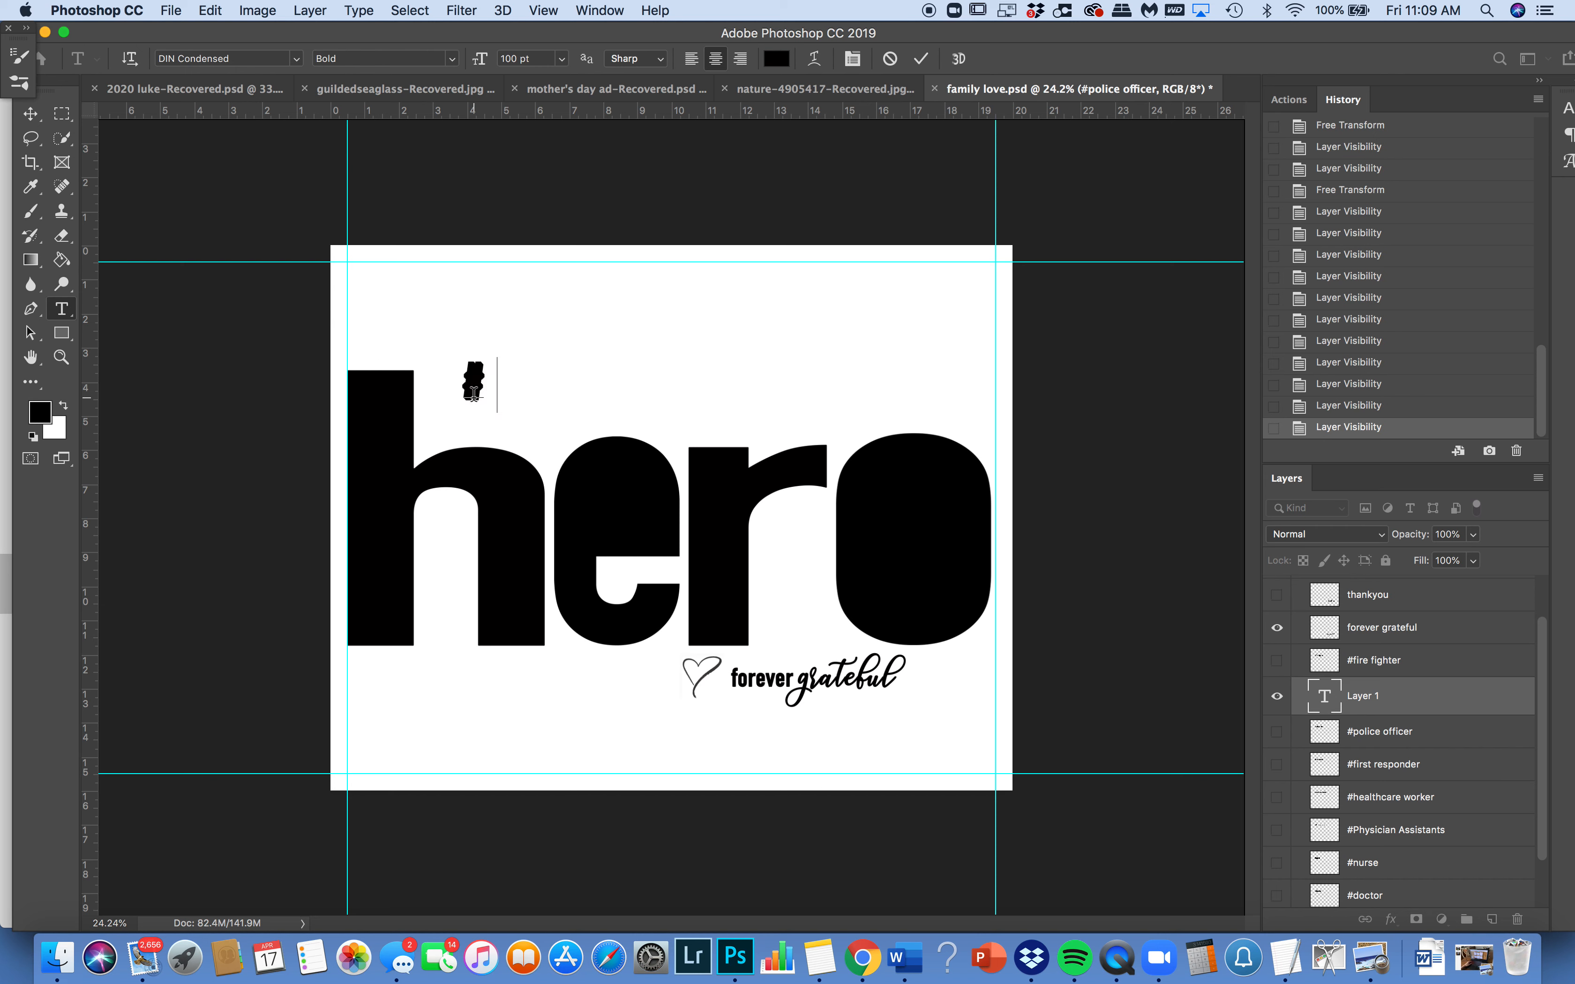
text(#Mark)
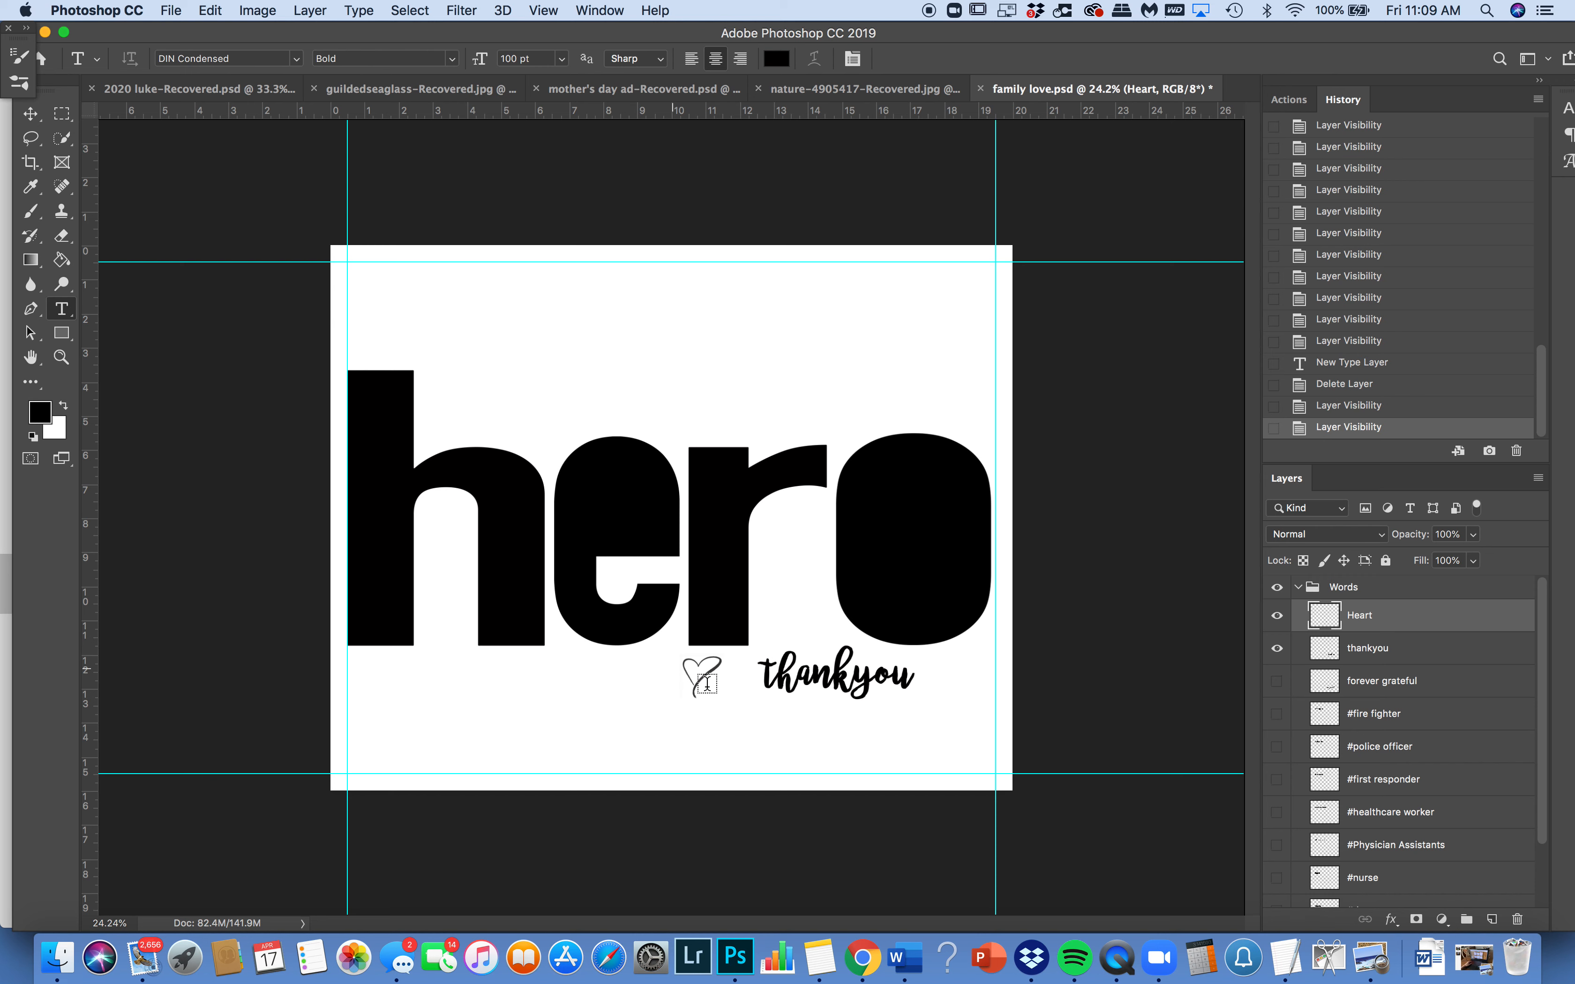
Select the Heart graphic and nudge its placement with Free Transform.
click(30, 113)
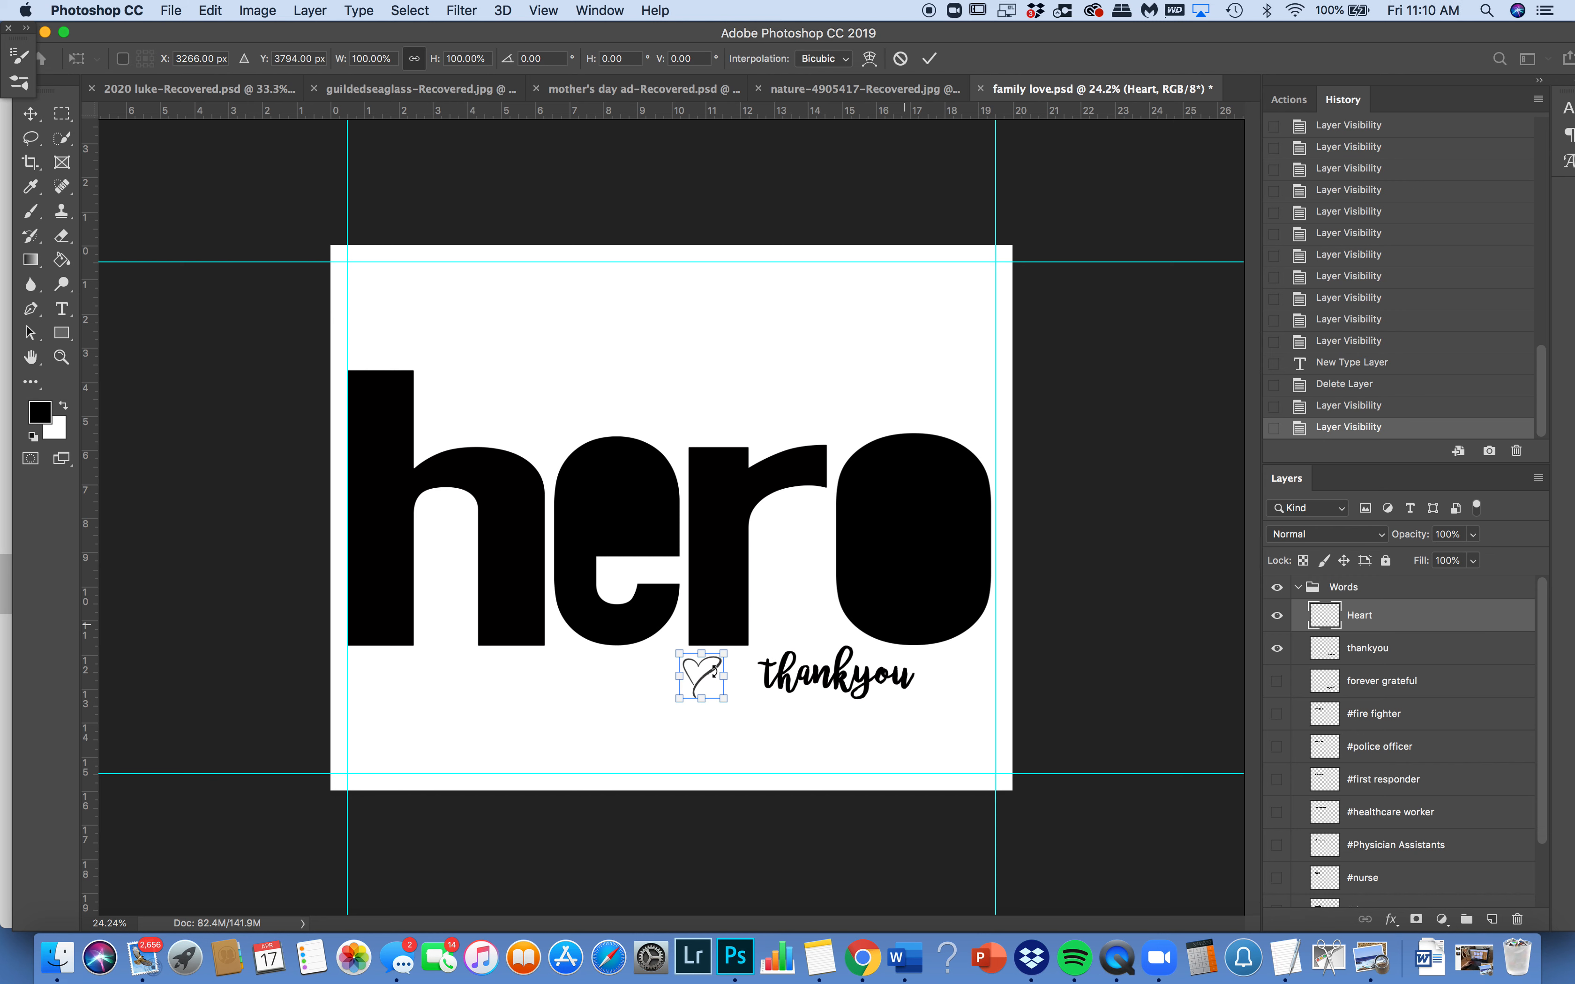
drag(701, 680, 733, 680)
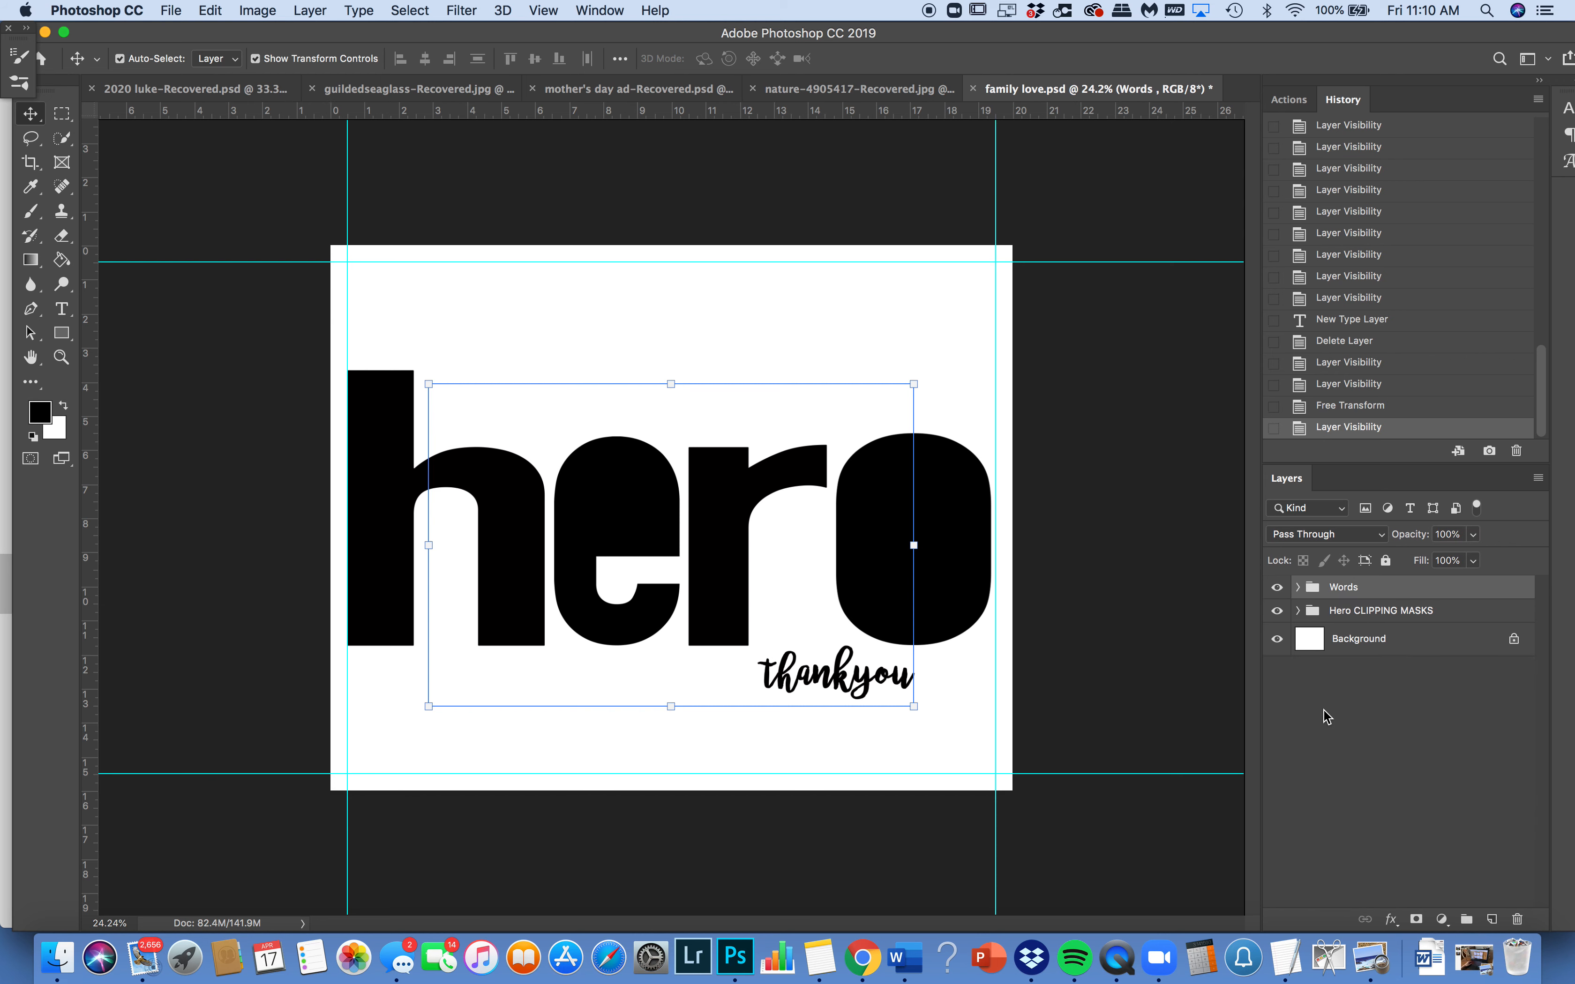
Place surgery-1822458_1920.jpg embedded into the document above the h letter layer.
click(1297, 609)
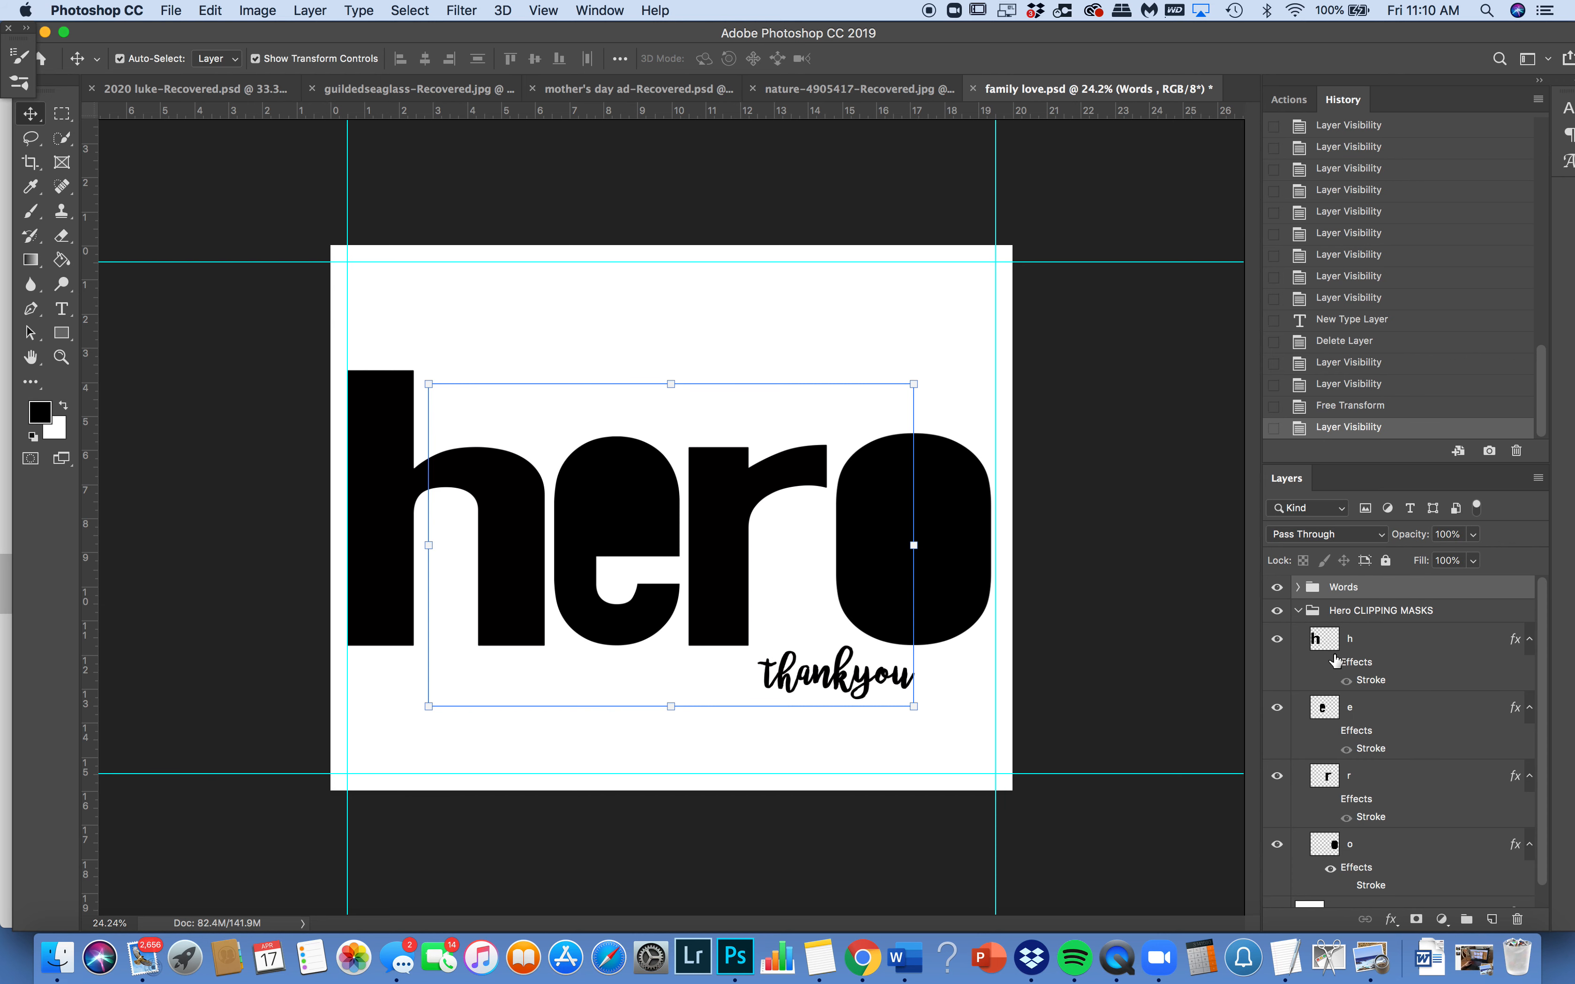
mouse_move(1324, 638)
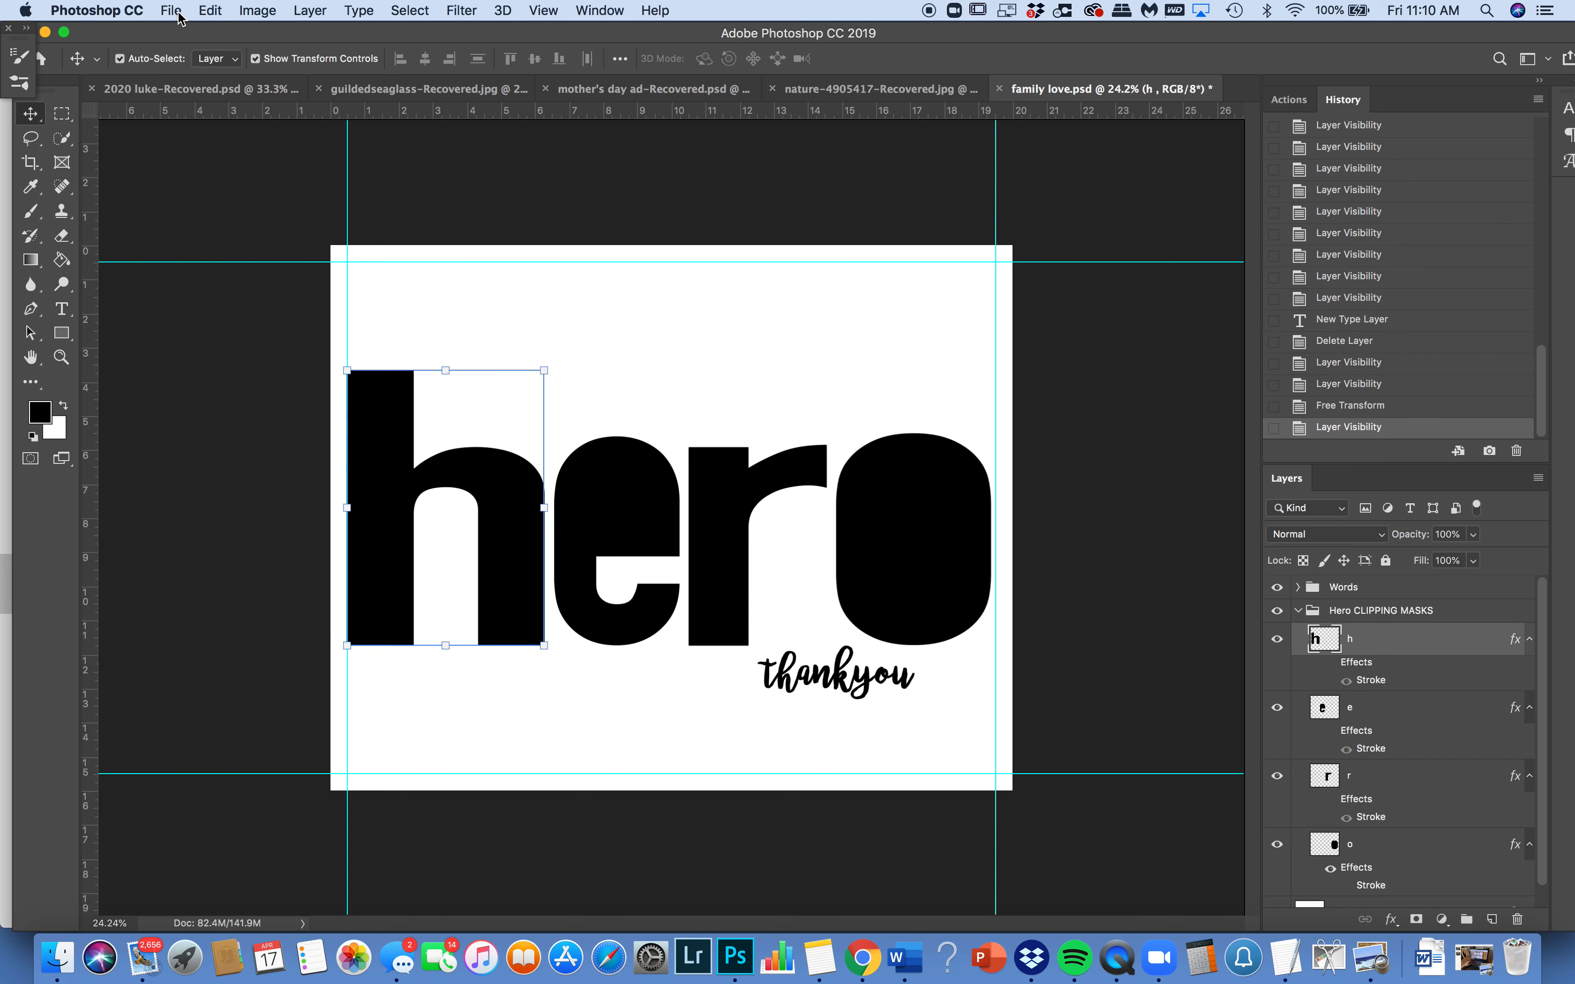
click(170, 11)
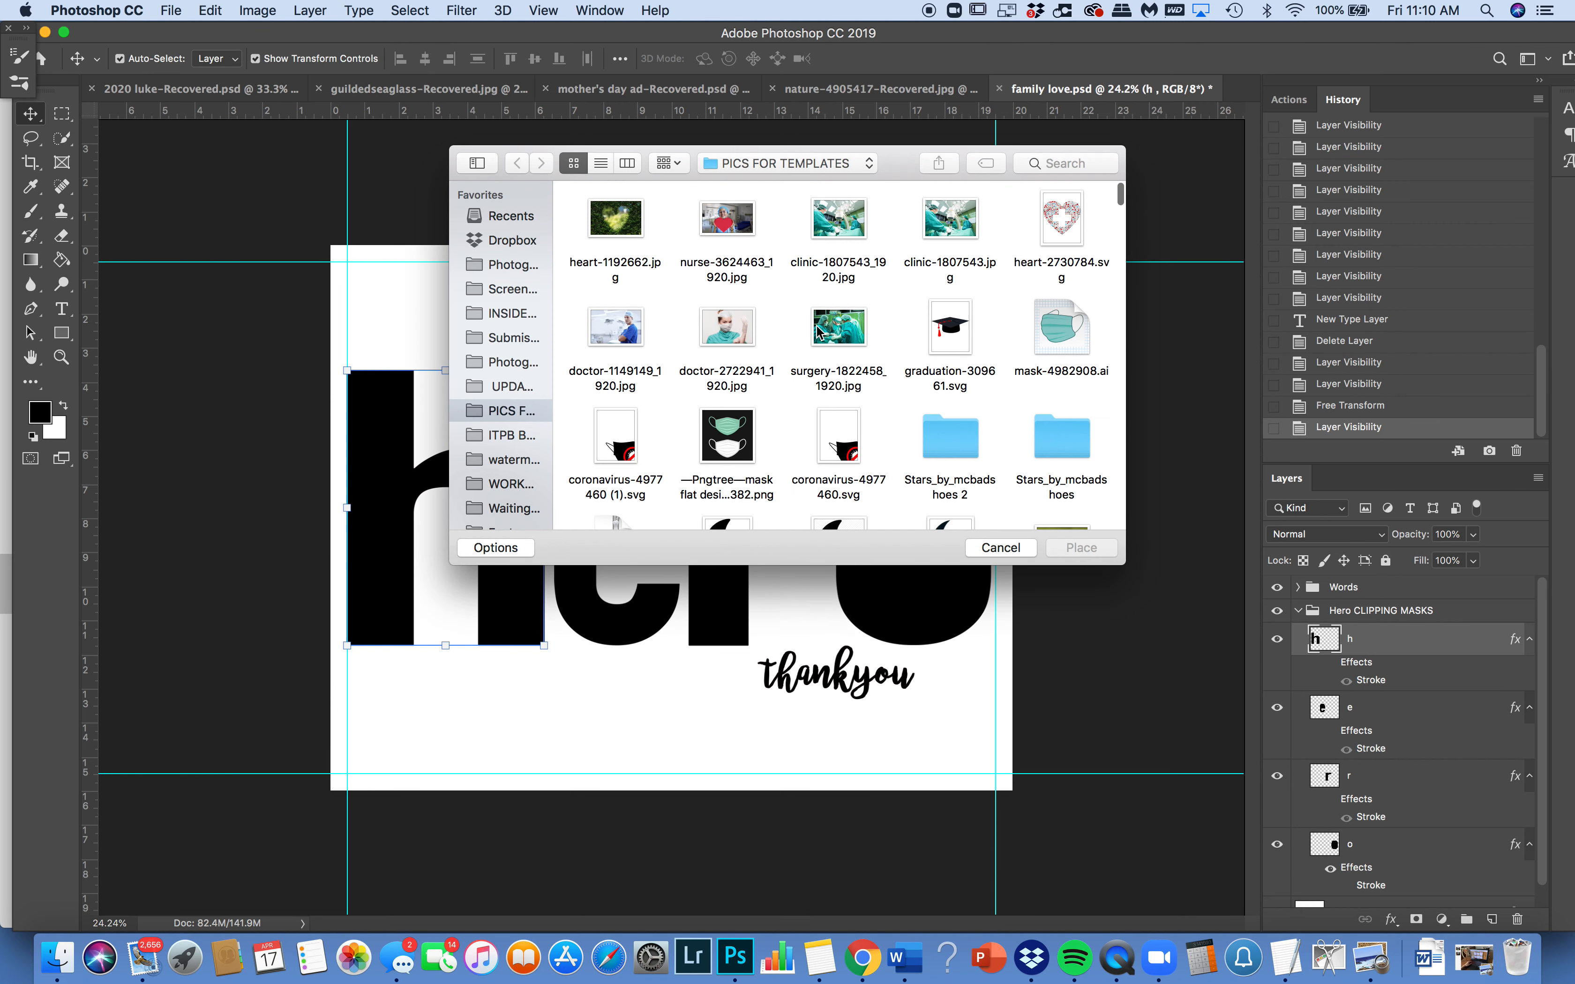
click(838, 327)
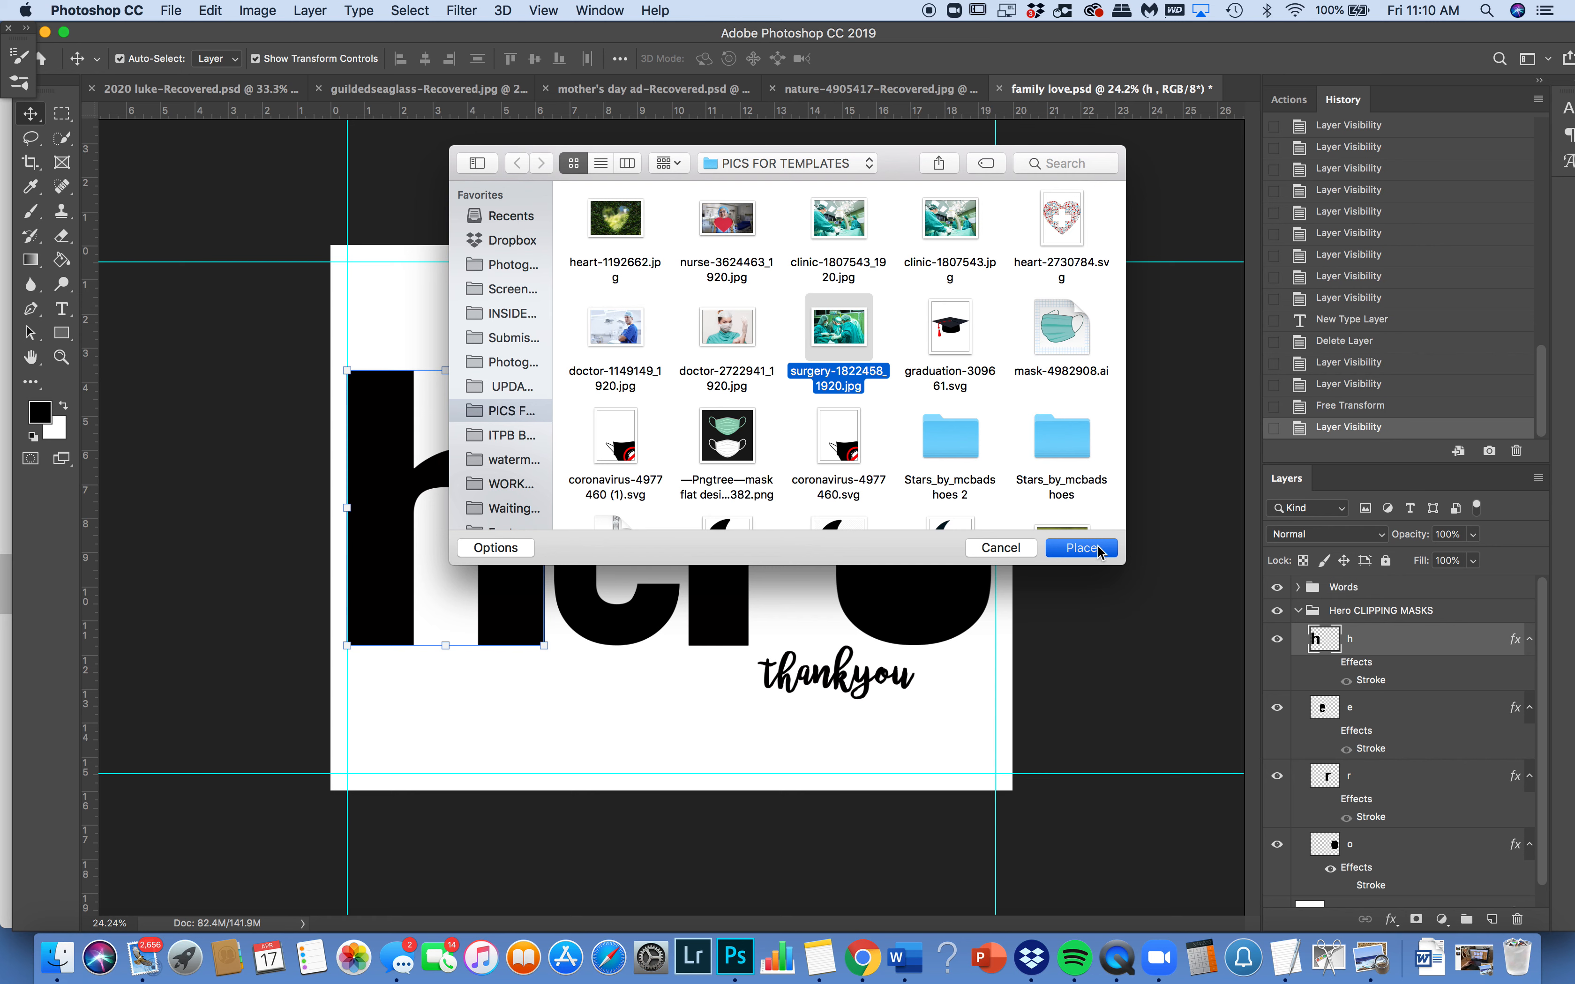
click(1081, 547)
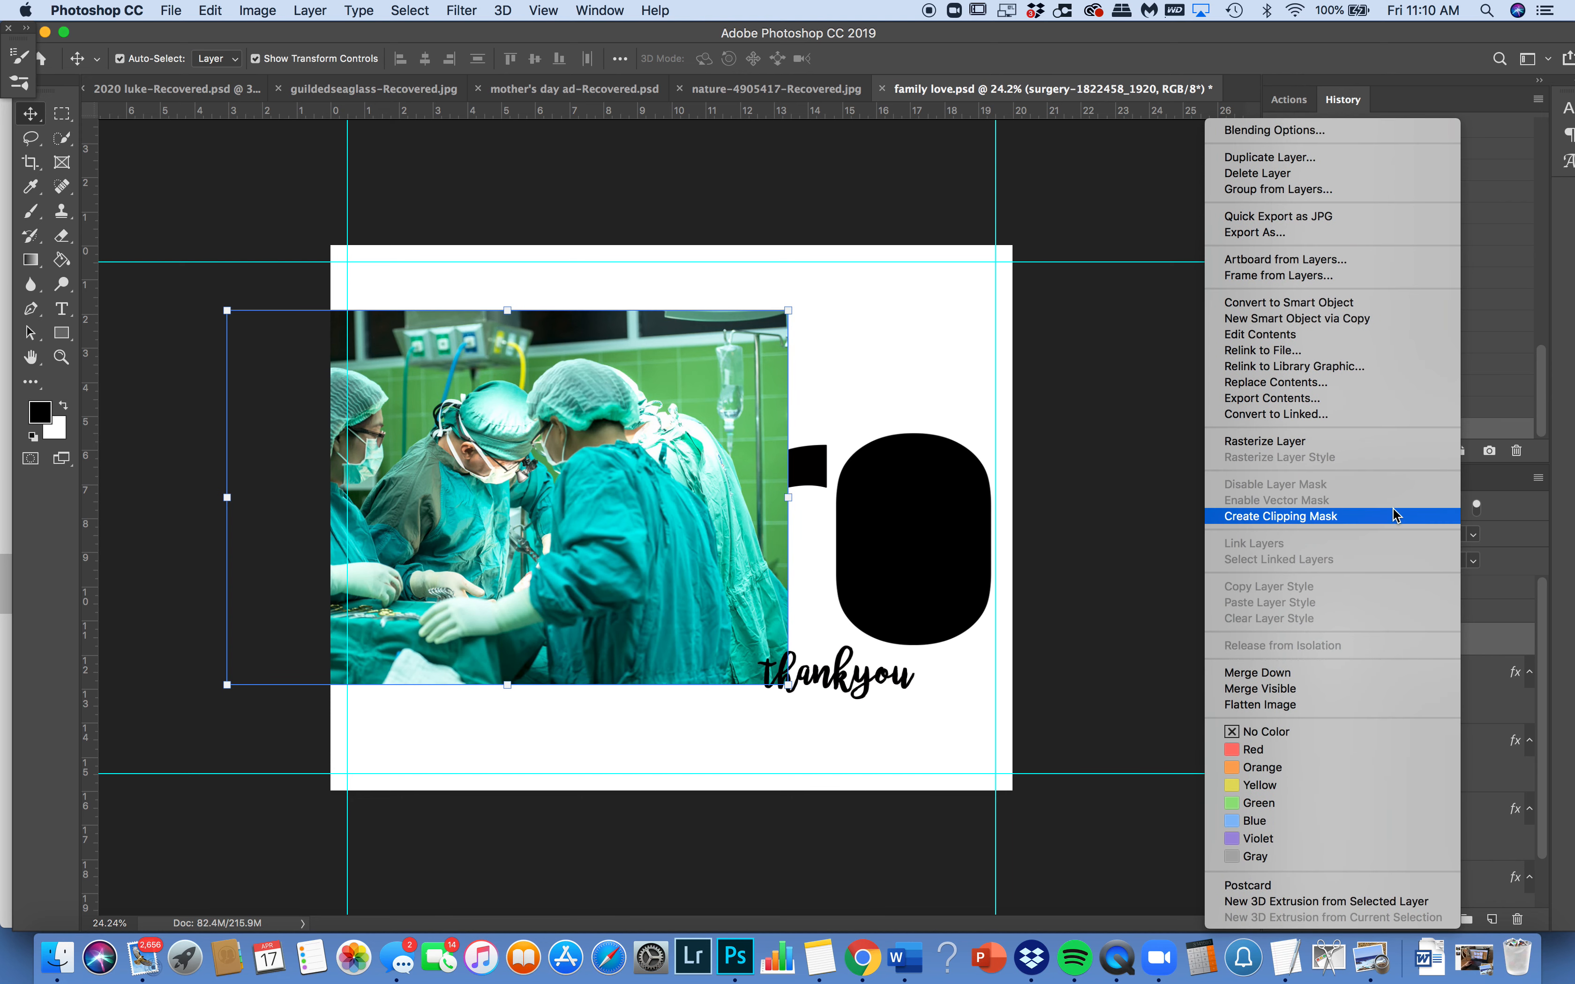
Clip the surgery photo to the h, reclip it to the r, and scale it down smaller.
click(1279, 516)
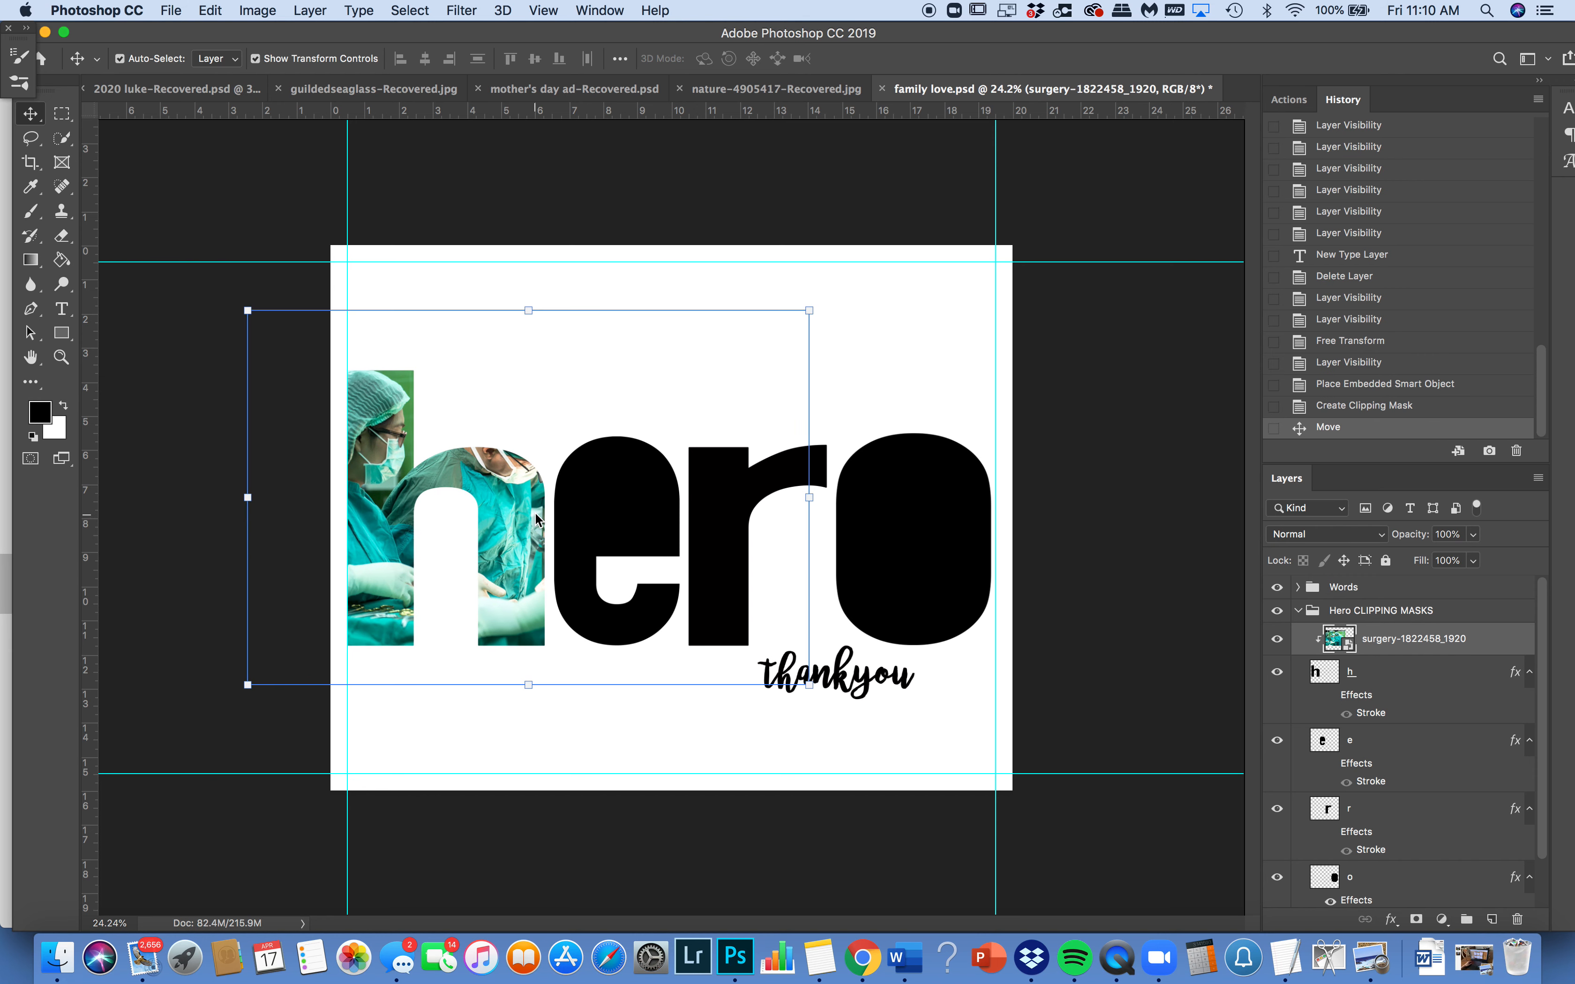
mouse_move(1437, 650)
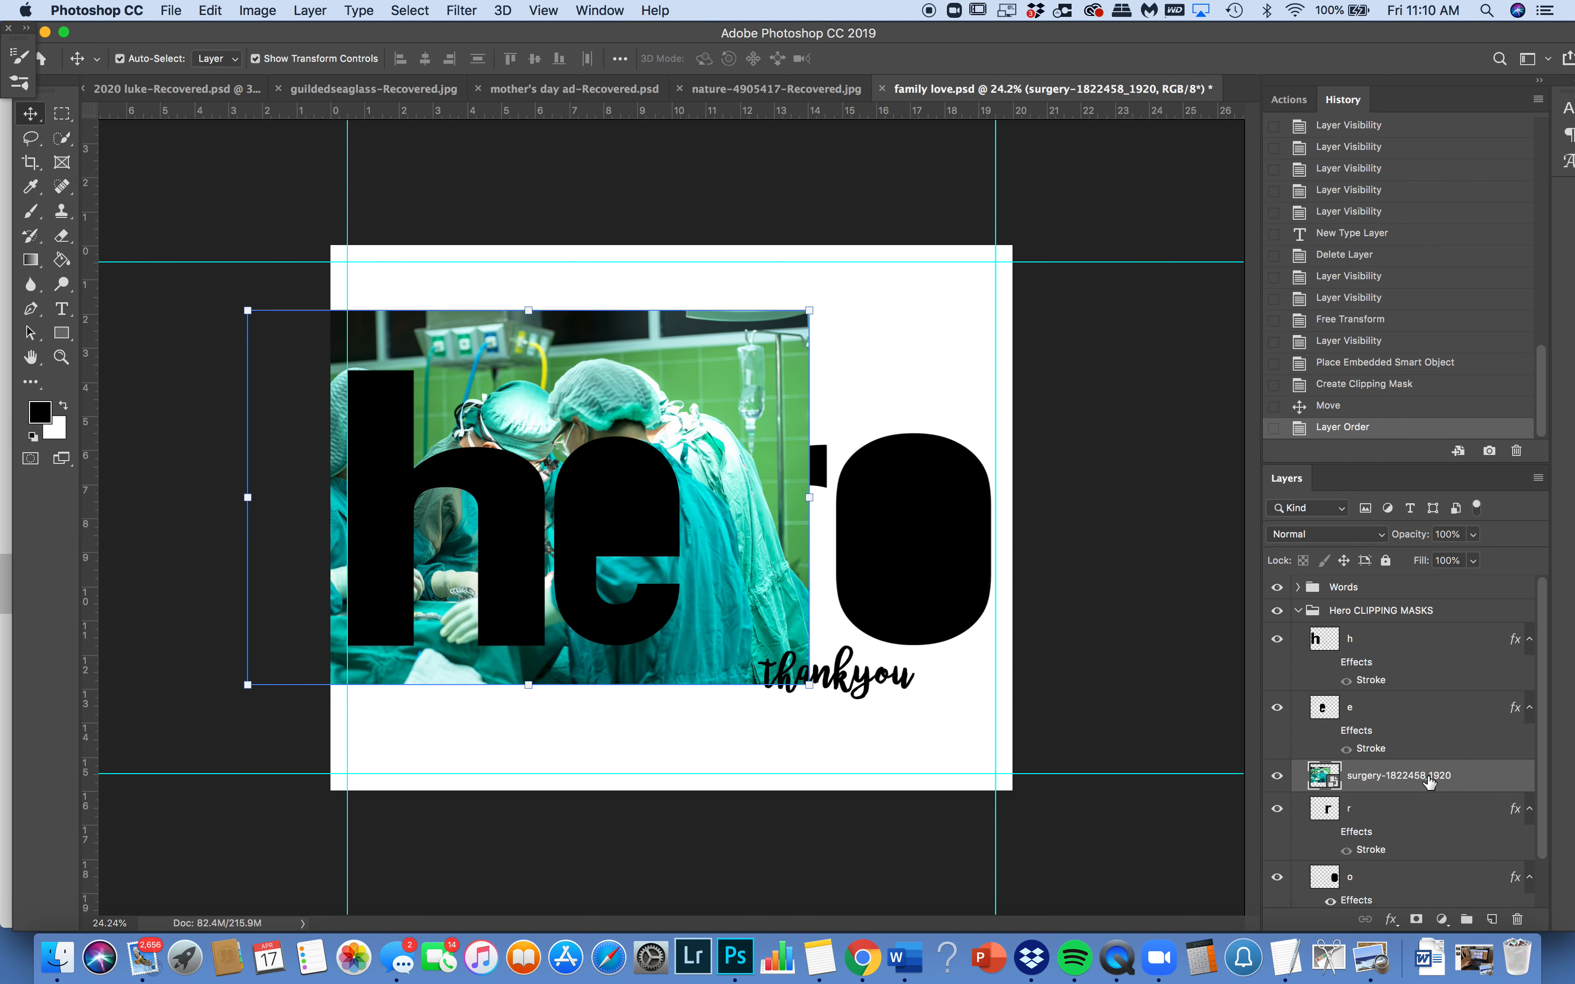
right_click(1397, 775)
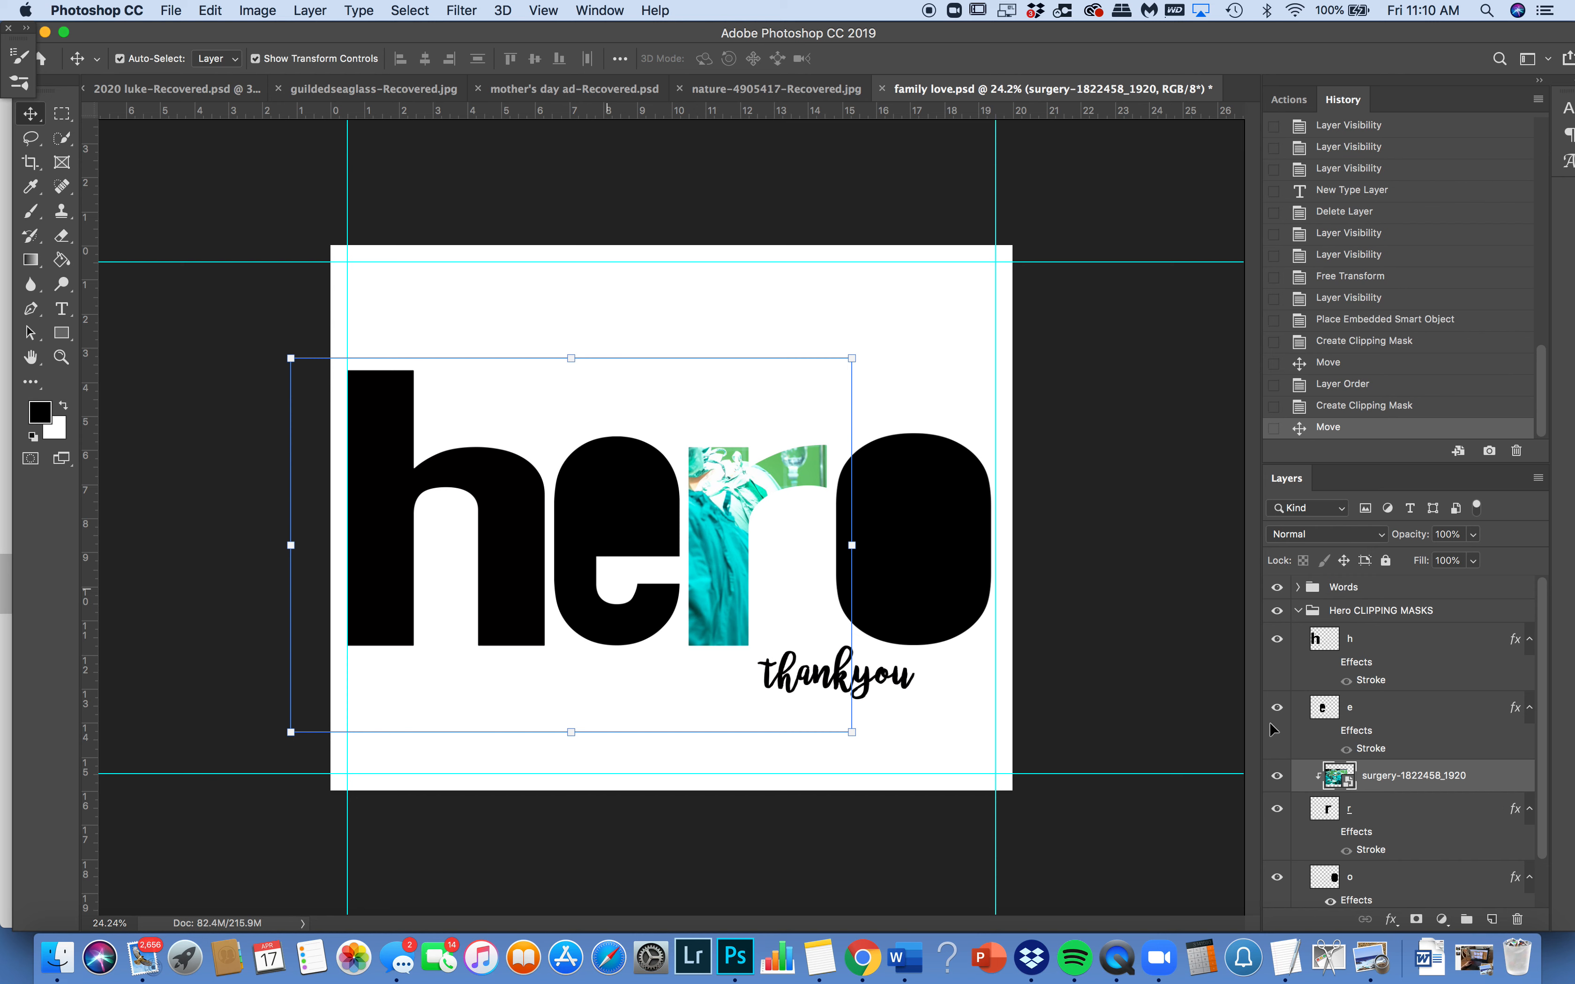
mouse_move(825, 357)
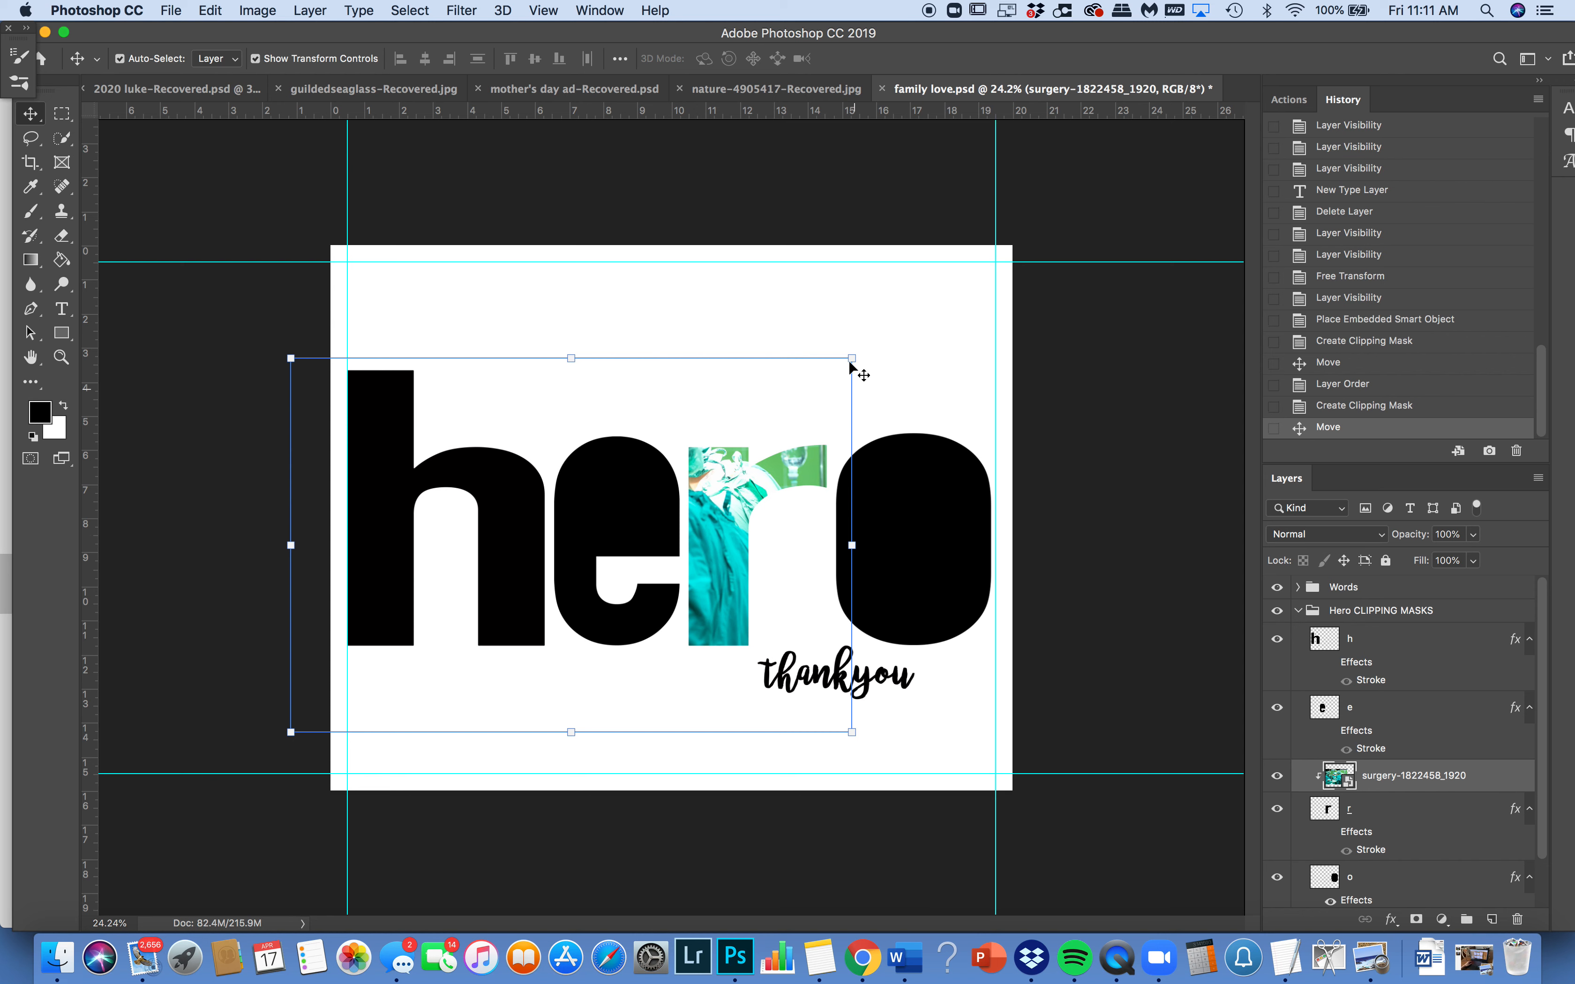
drag(851, 358, 590, 532)
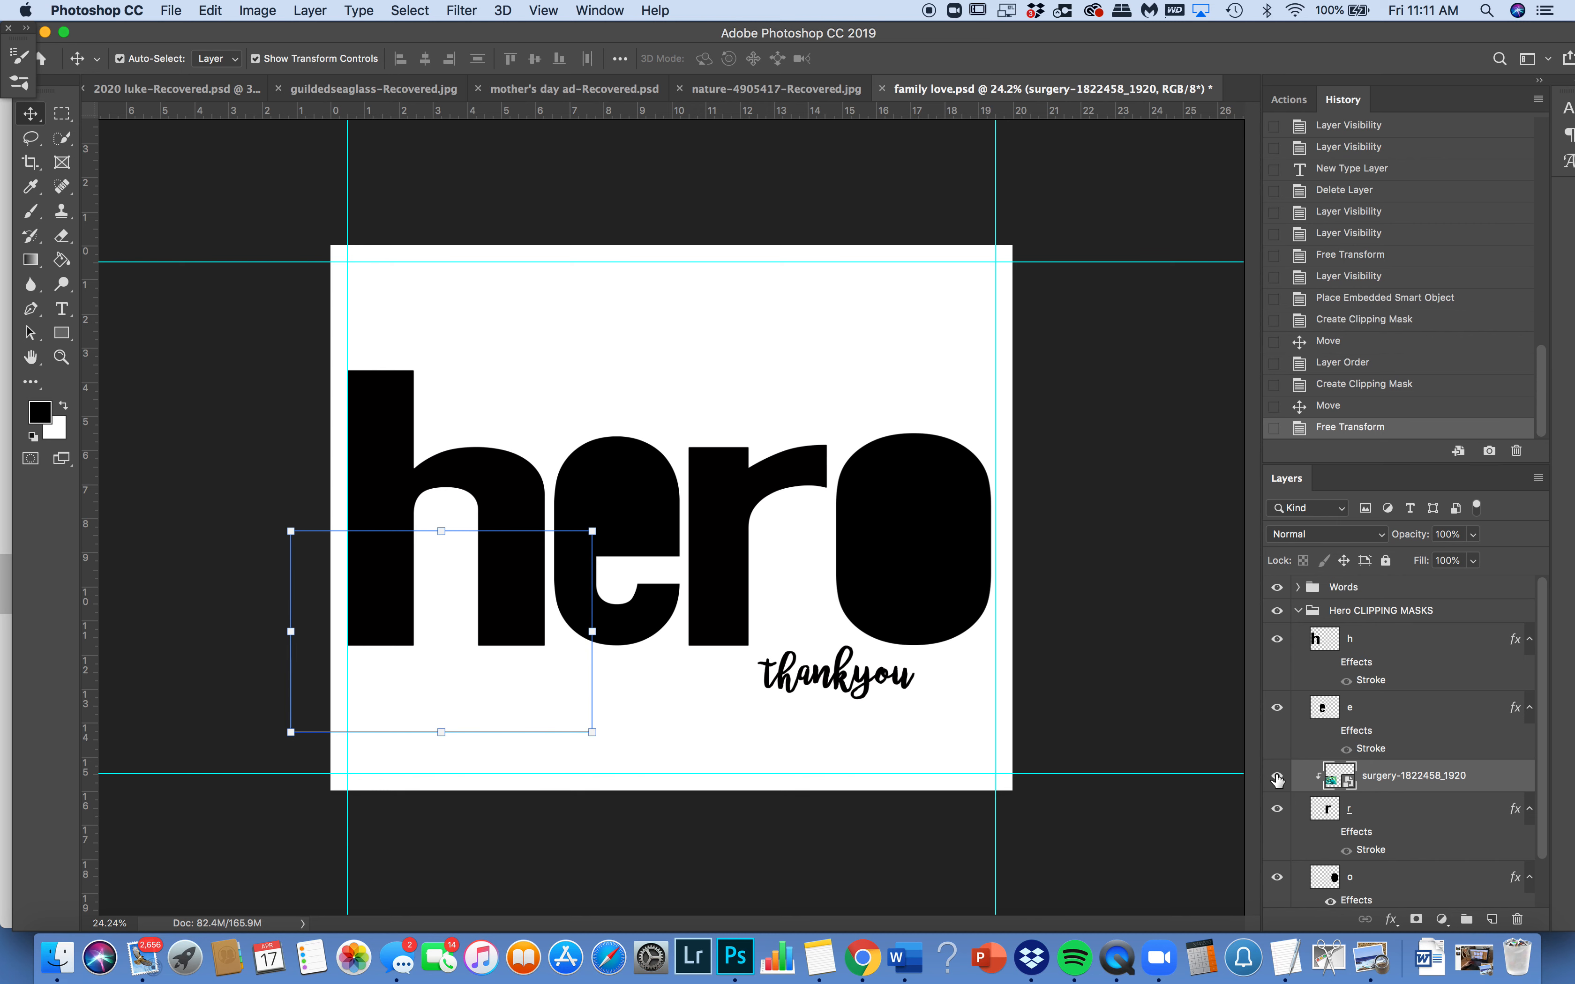
Release the clipping mask, move the photo over the r, and clip it inside the r again.
right_click(1416, 775)
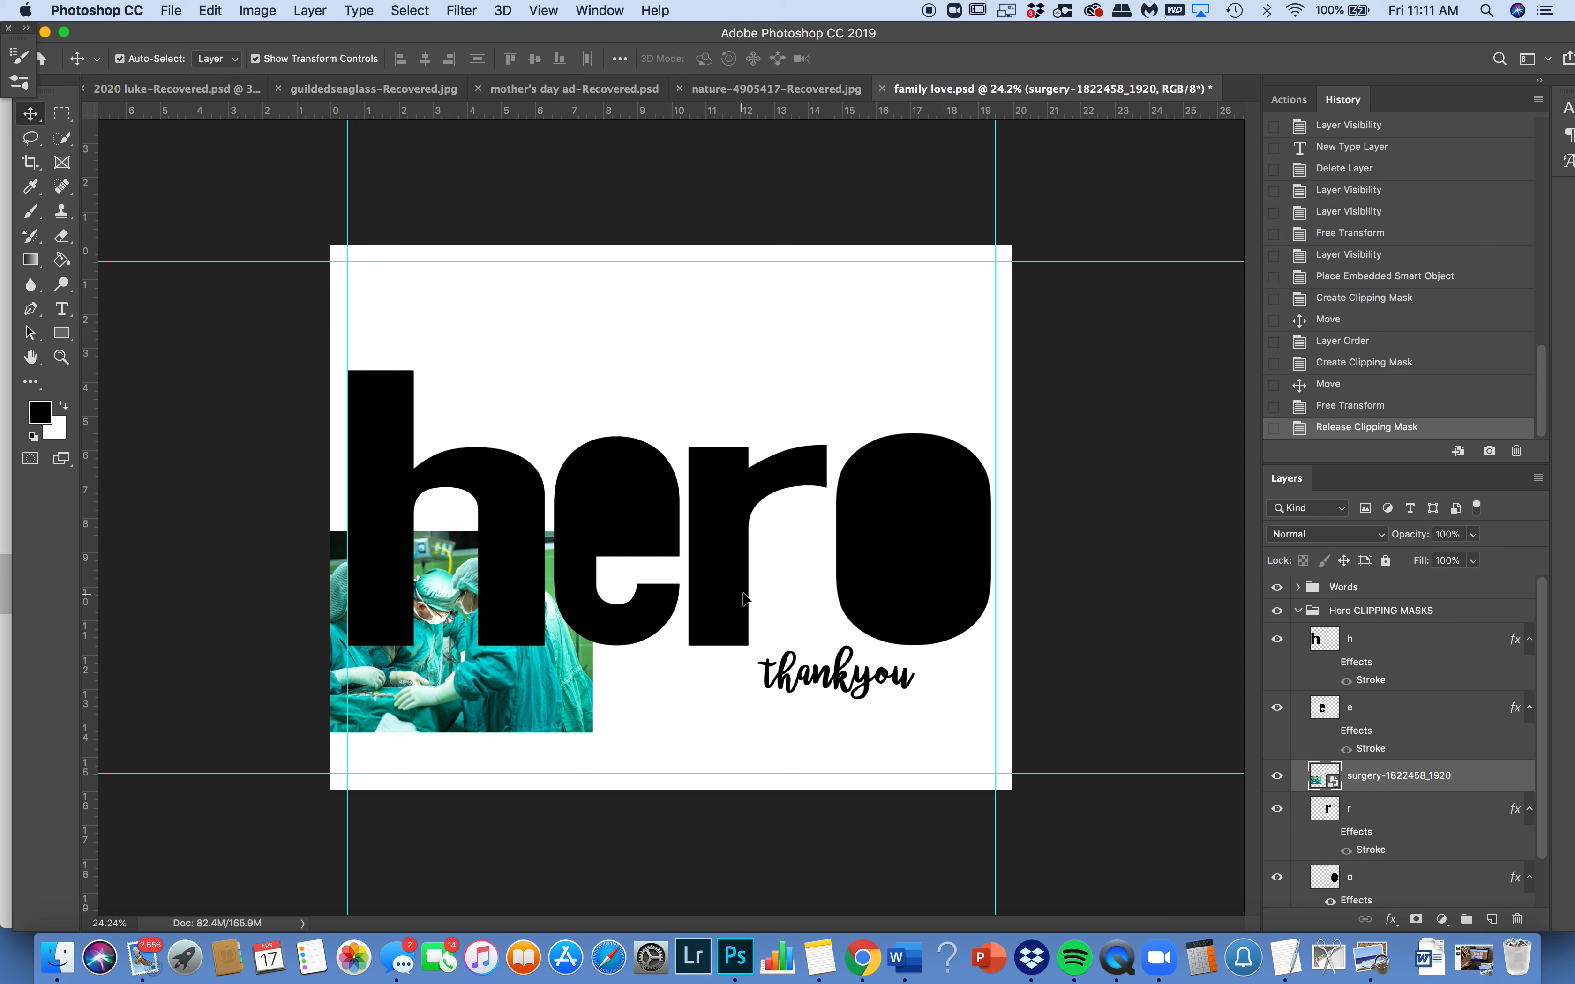
drag(462, 632, 722, 542)
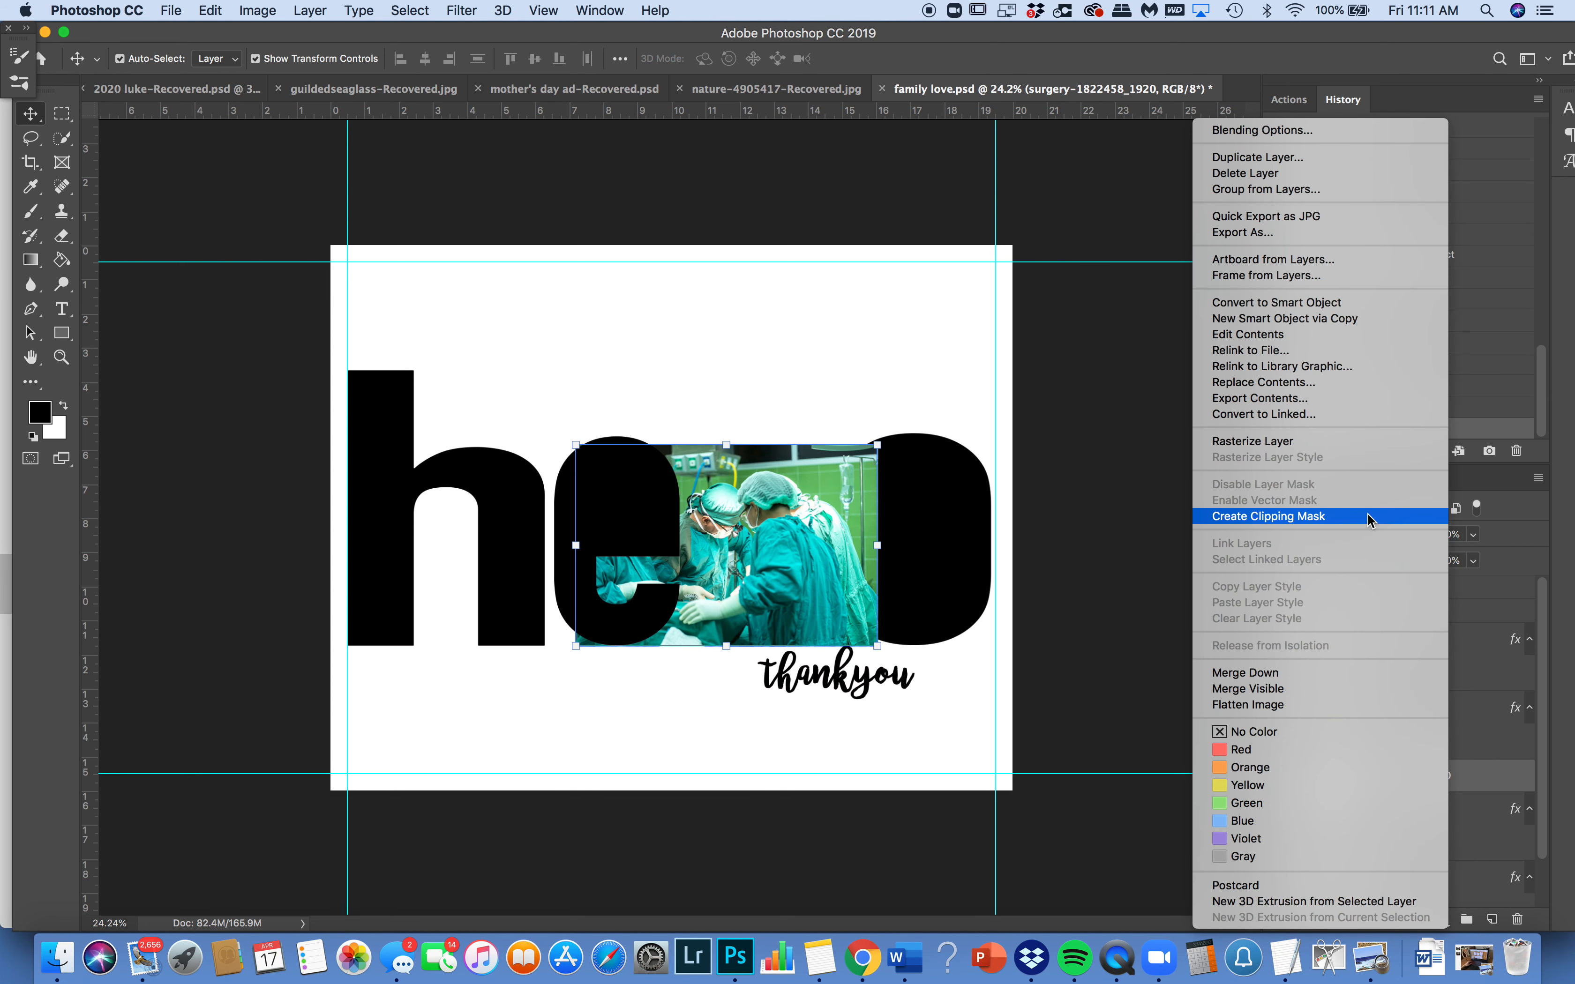
click(1267, 516)
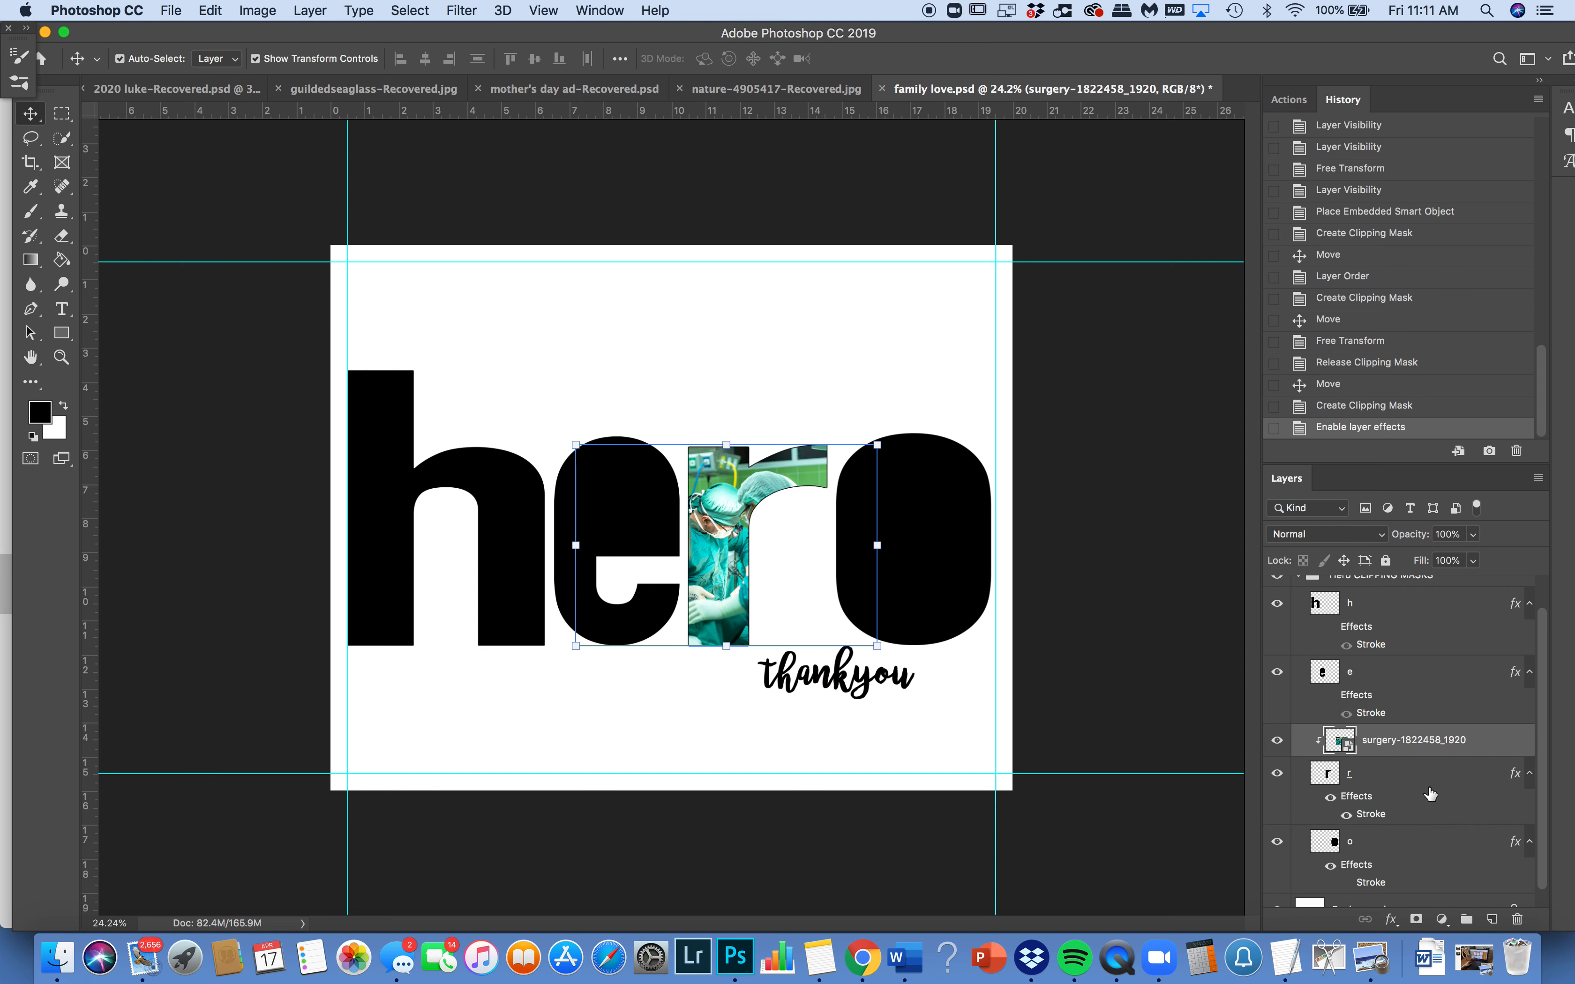
mouse_move(1364, 803)
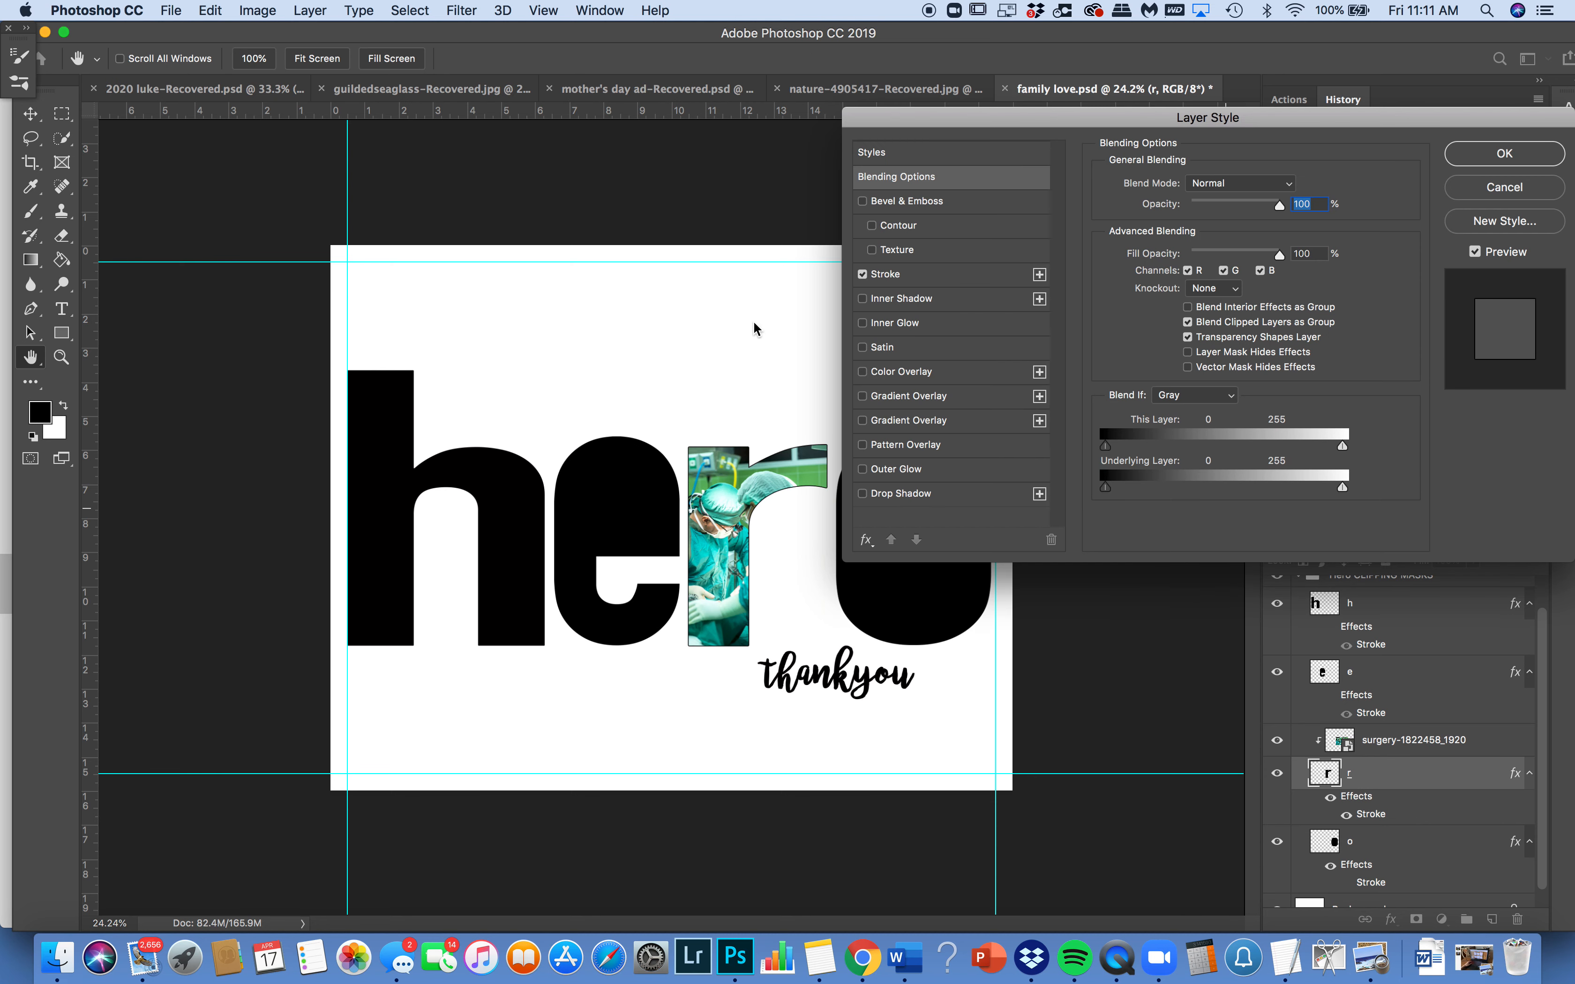
Set the r letter's Stroke colour to a teal sampled from the photo and confirm.
click(885, 272)
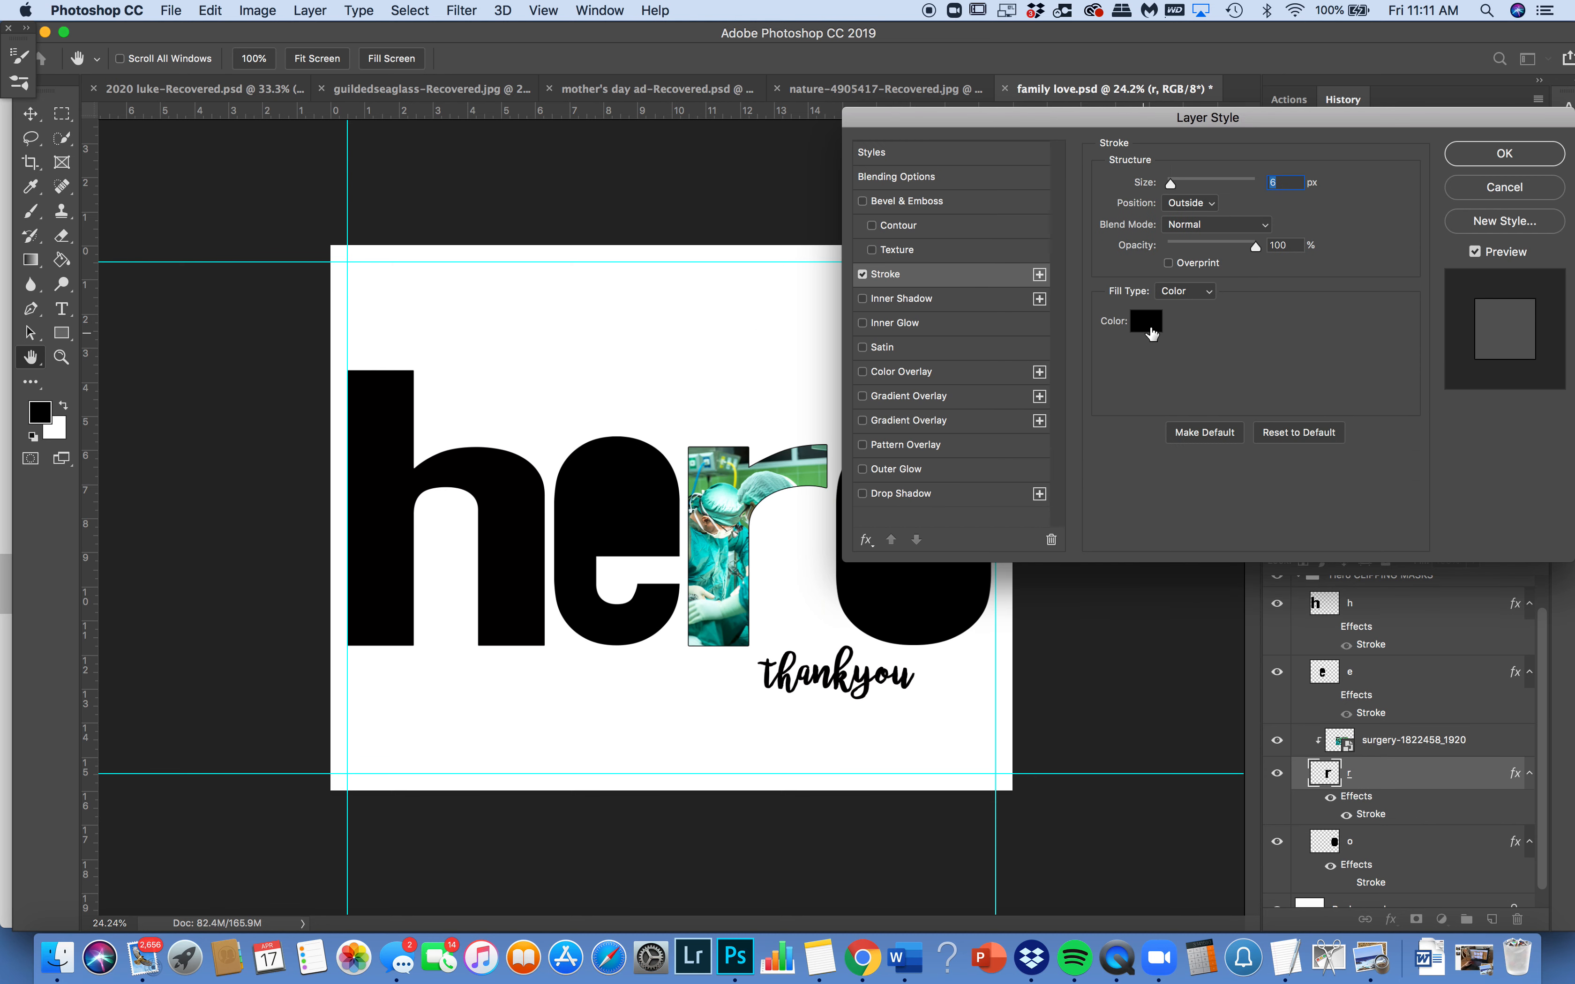
click(1144, 320)
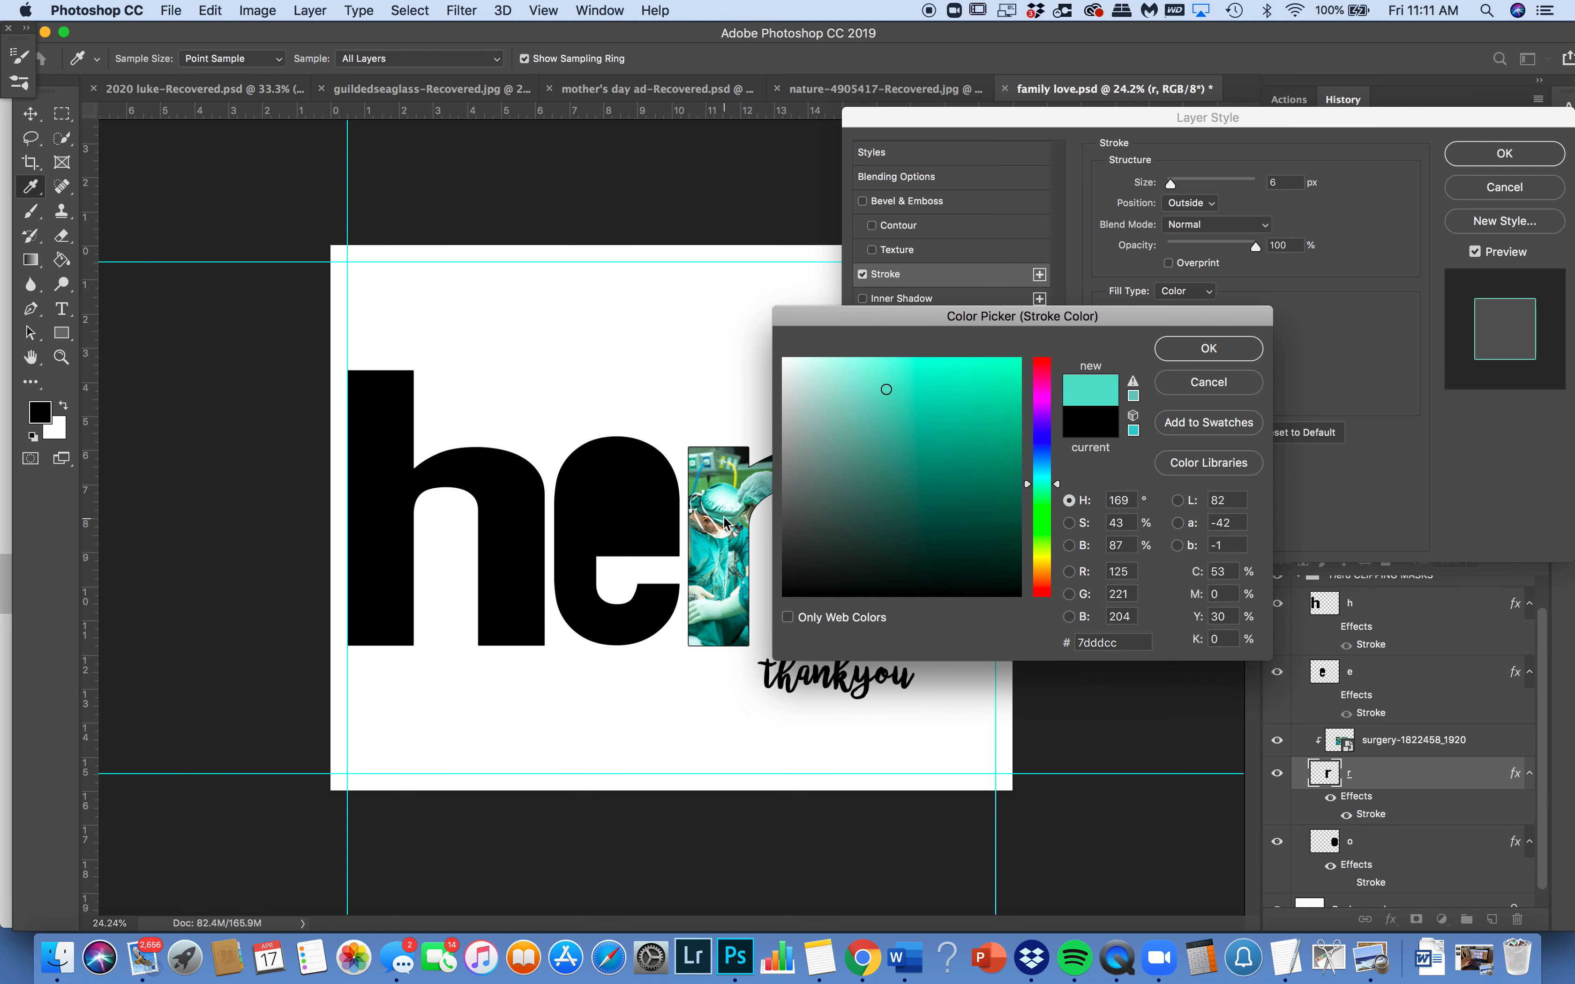
click(1208, 349)
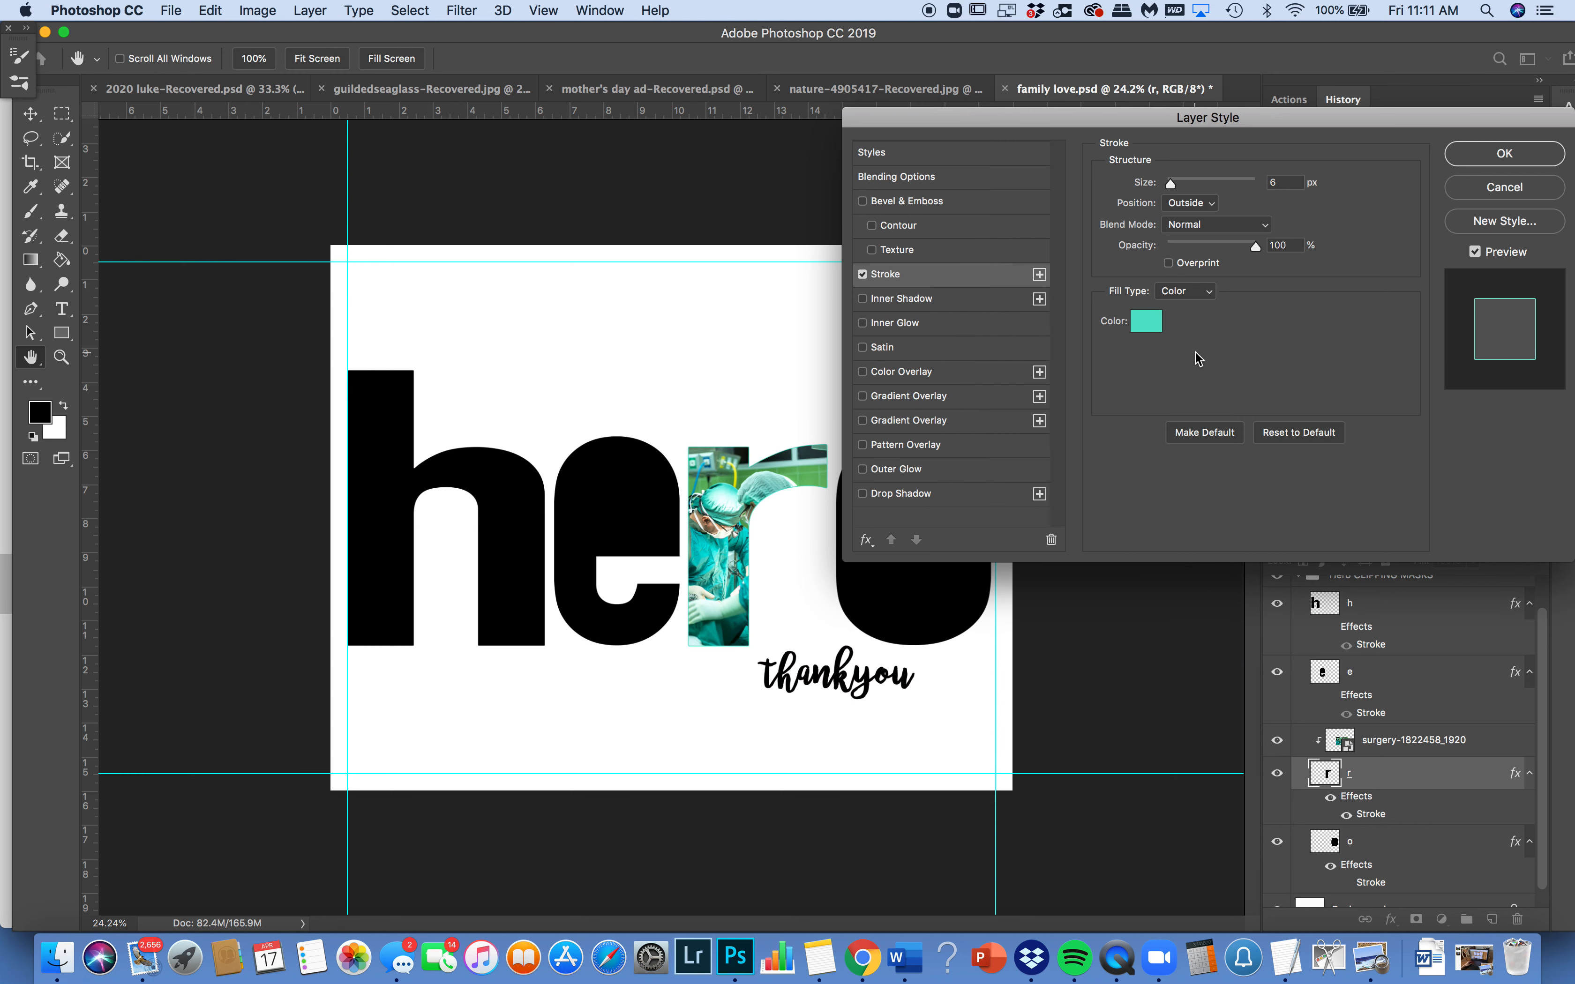
click(1503, 154)
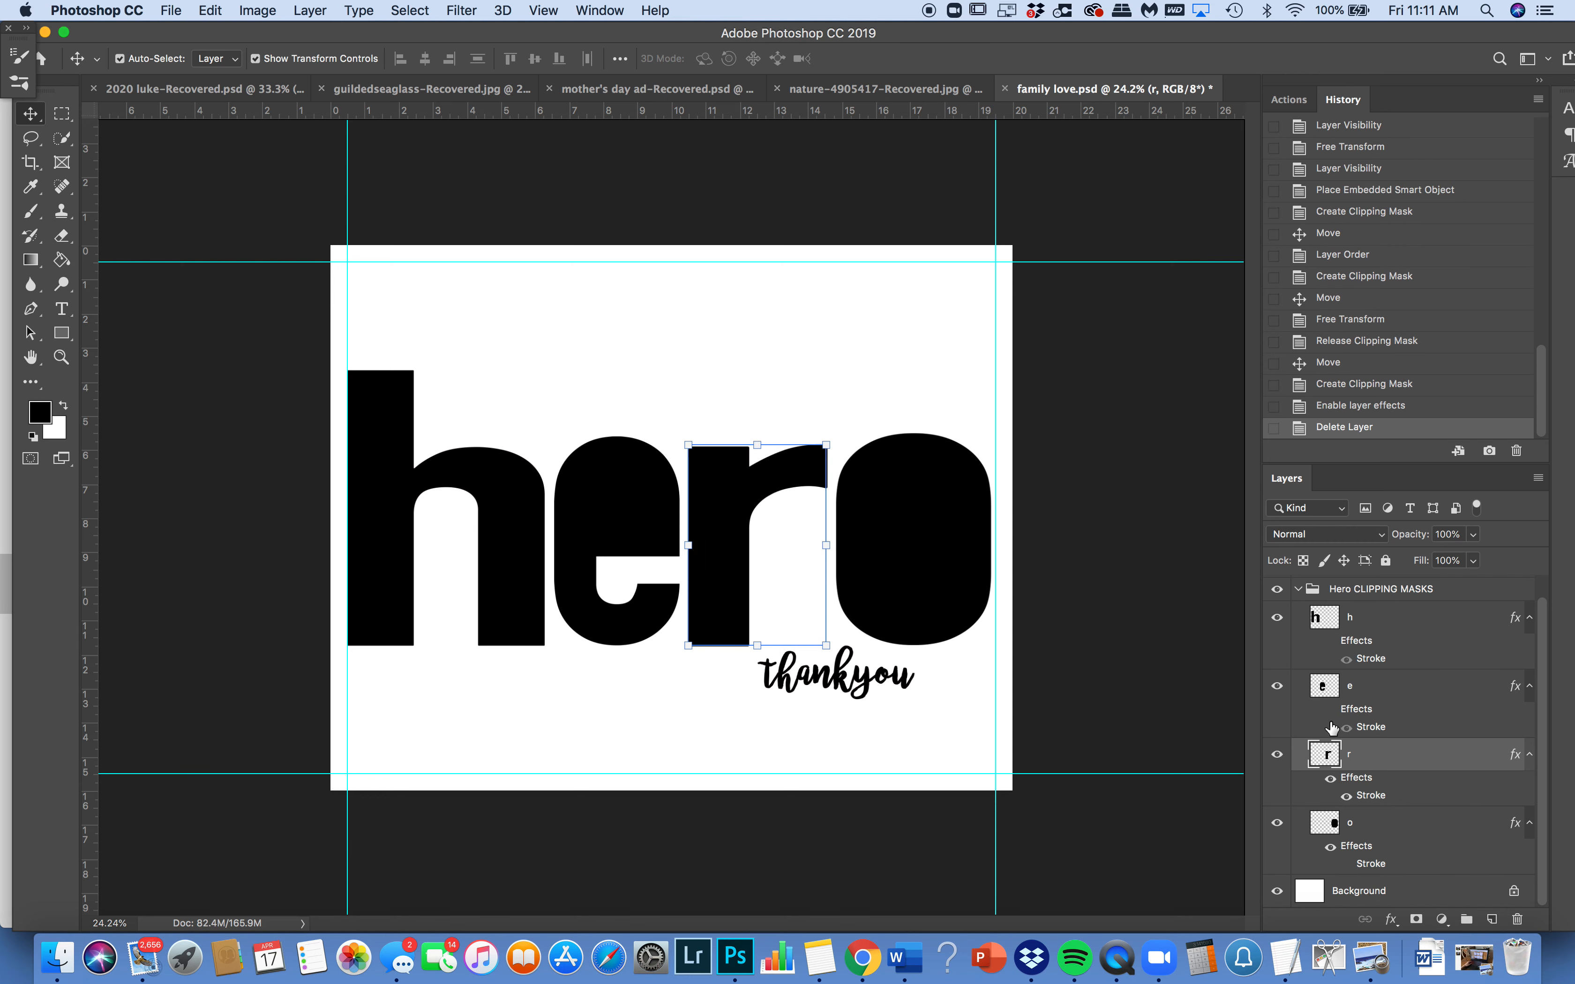
mouse_move(1117, 959)
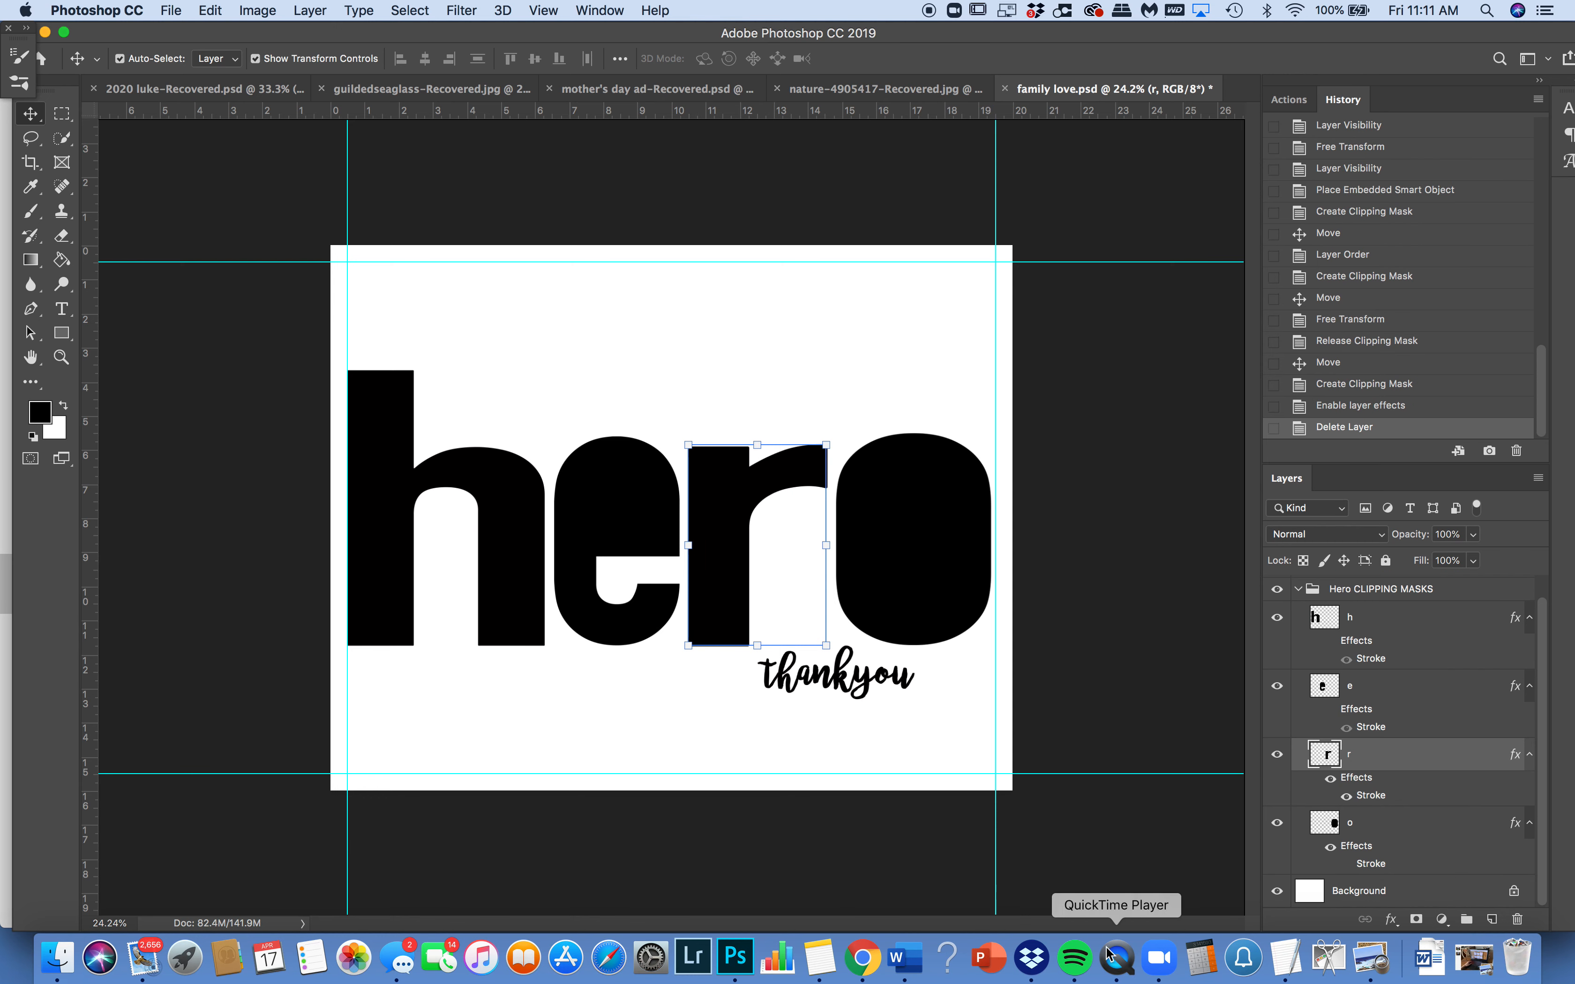